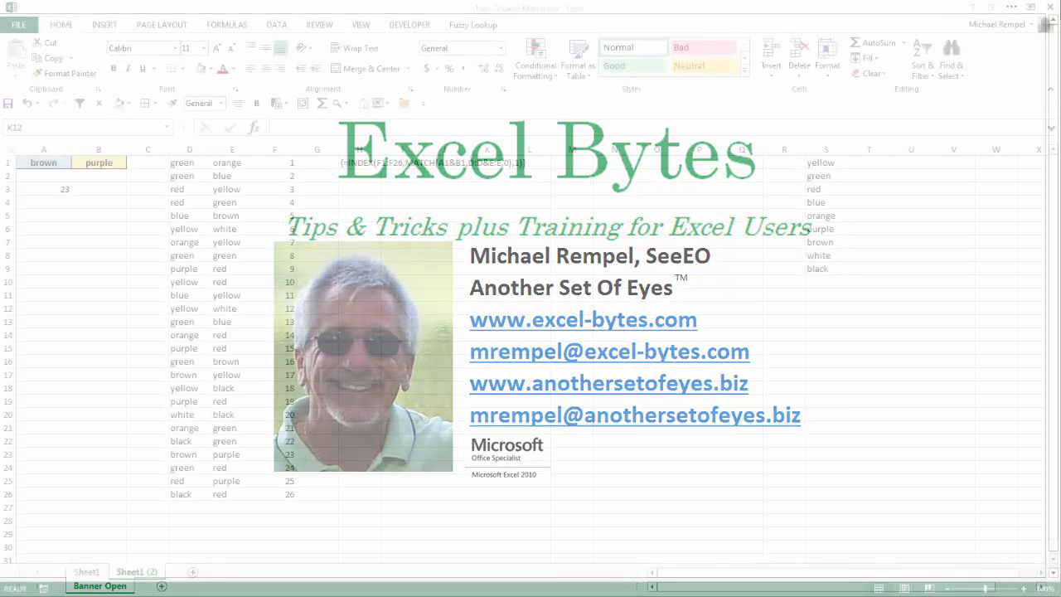
- Pick green in the A1 dropdown and orange in the B1 dropdown
{"action": "left_click", "coordinate": [99, 586]}
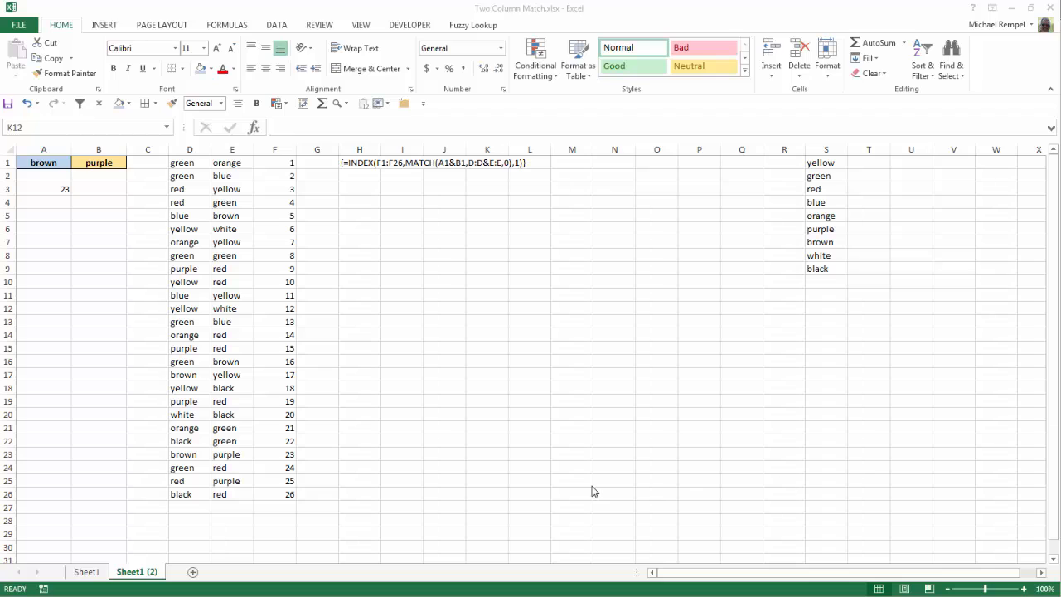
{"action": "mouse_move", "coordinate": [56, 182]}
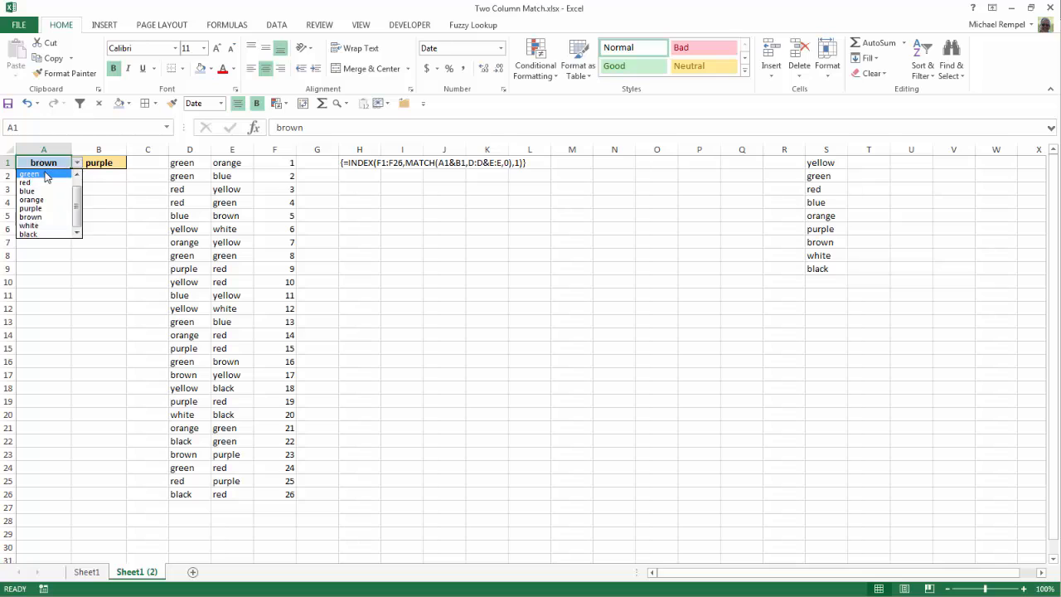
{"action": "left_click", "coordinate": [29, 173]}
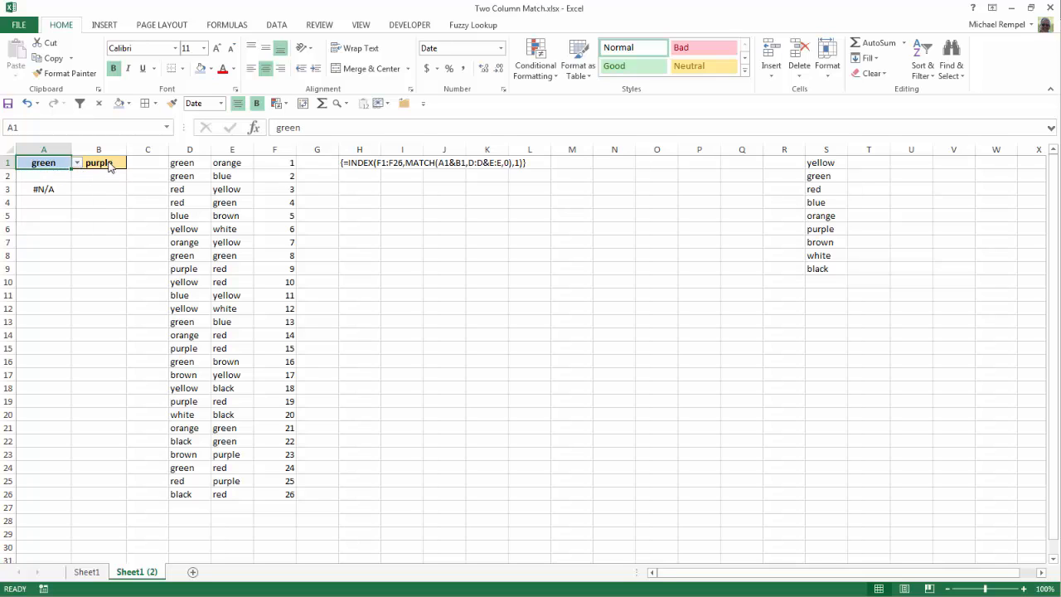
{"action": "left_click", "coordinate": [99, 163]}
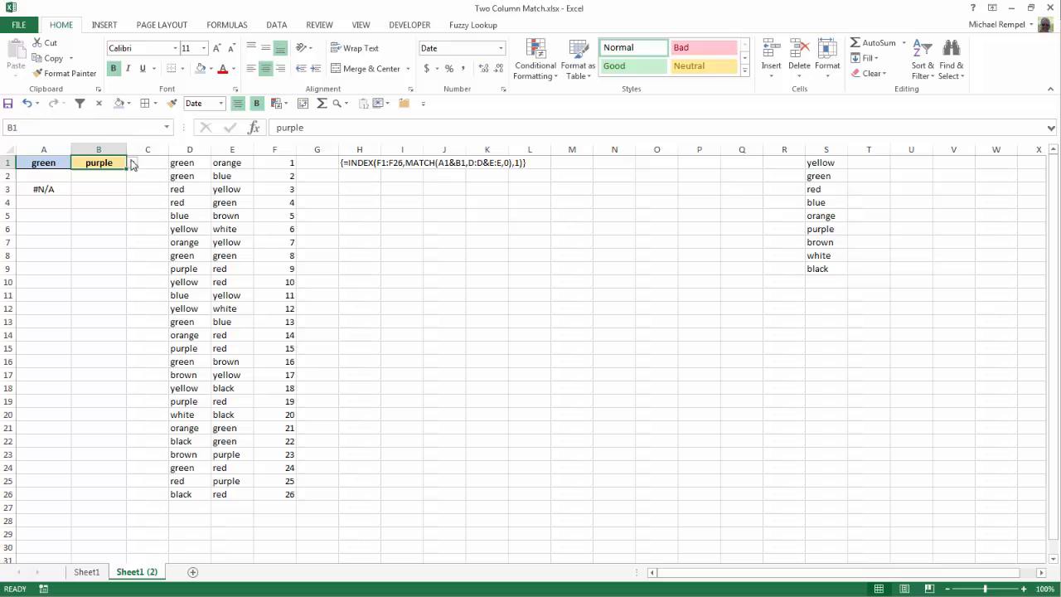
{"action": "left_click", "coordinate": [131, 162]}
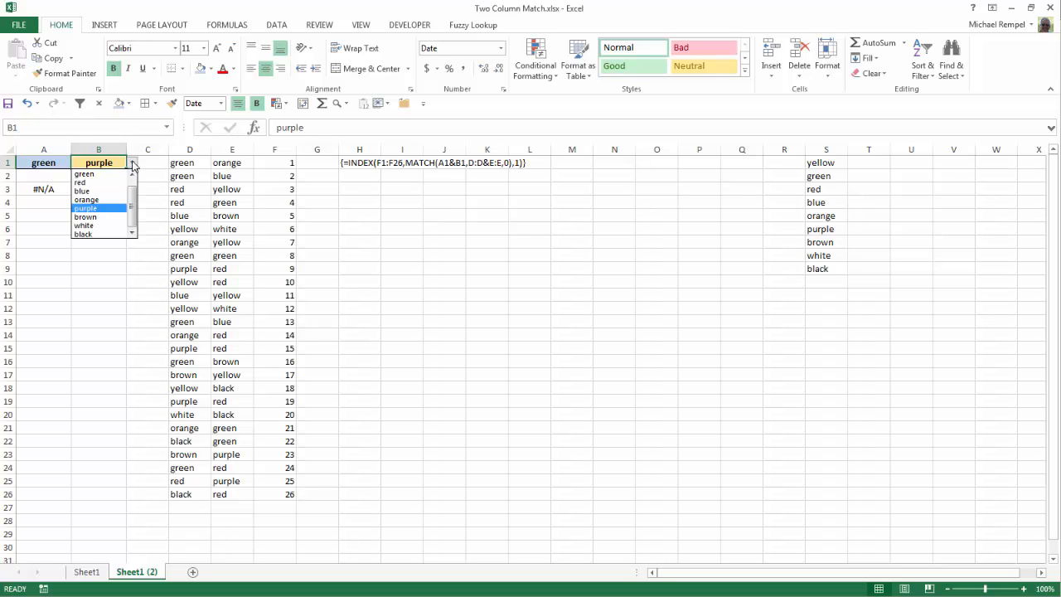
{"action": "mouse_move", "coordinate": [87, 200]}
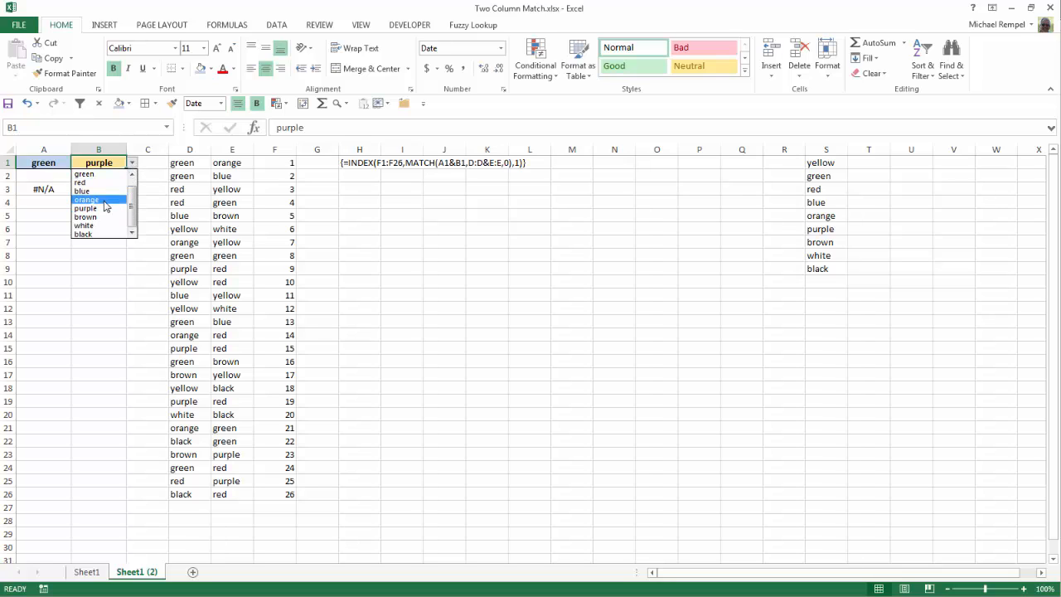
{"action": "left_click", "coordinate": [86, 199]}
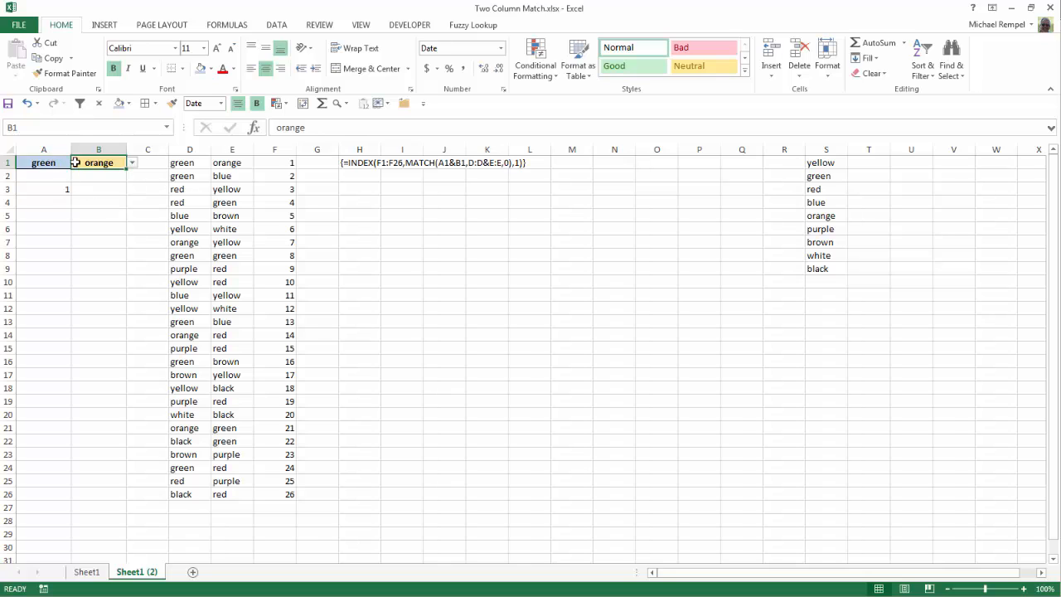
- Change B1 to blue and A1 to white, leaving A3 showing #N/A
{"action": "left_click", "coordinate": [233, 163]}
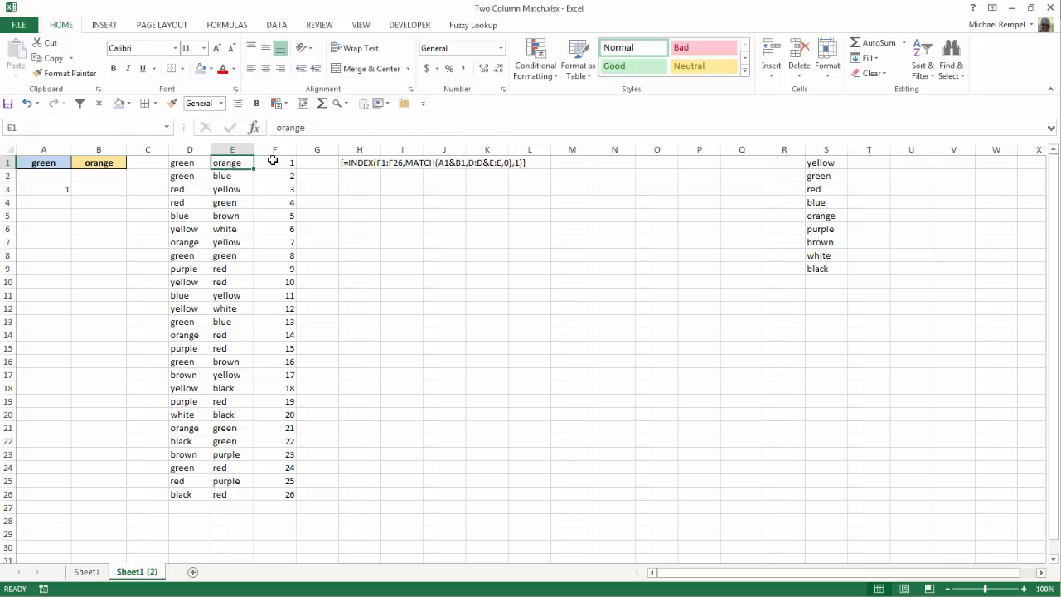
{"action": "left_click", "coordinate": [274, 163]}
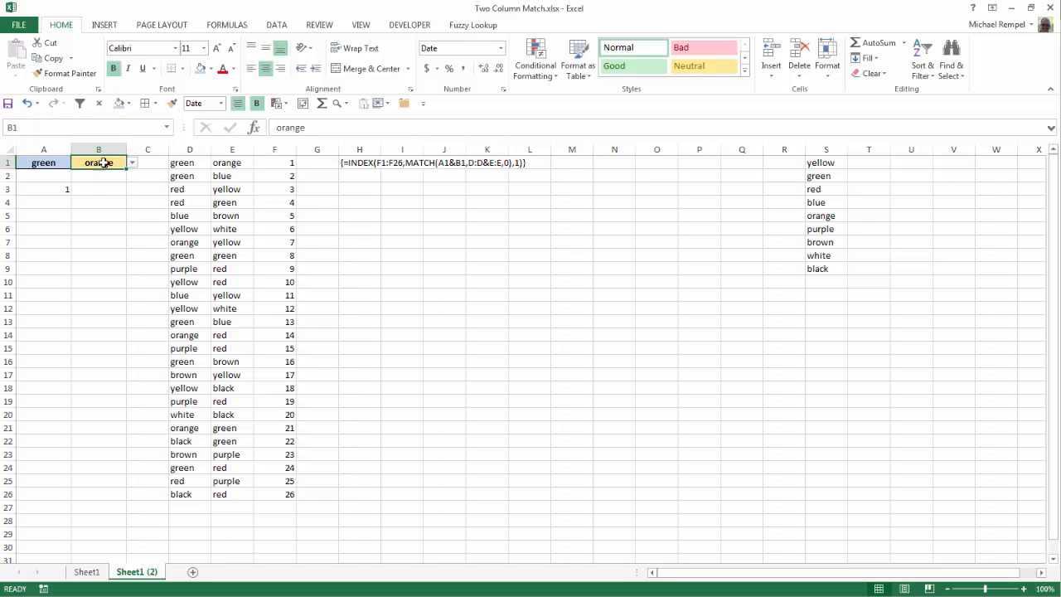
{"action": "left_click", "coordinate": [131, 162]}
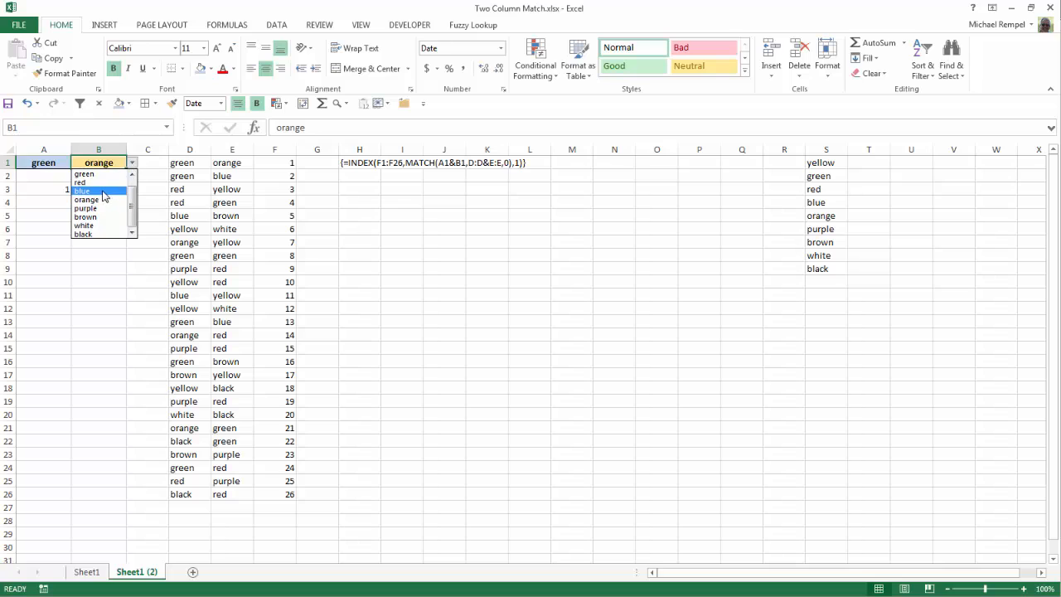
{"action": "left_click", "coordinate": [82, 190]}
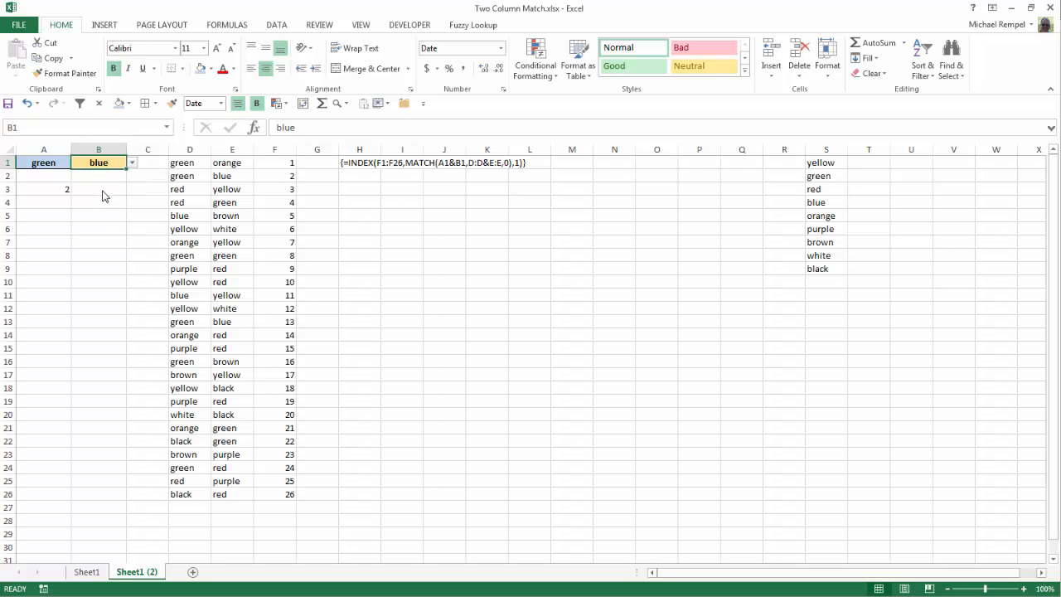
{"action": "left_click", "coordinate": [233, 176]}
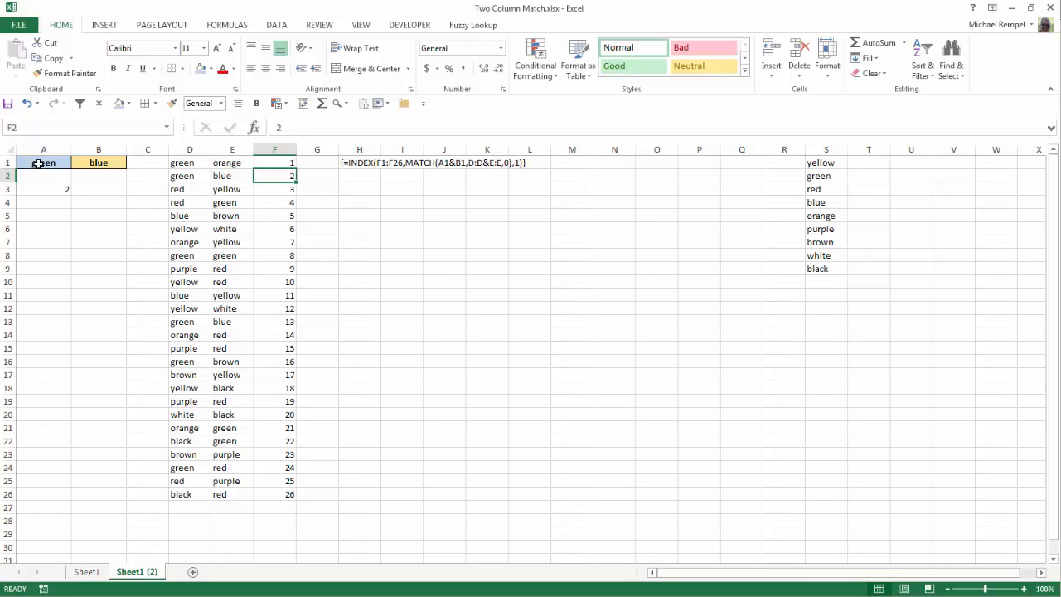
{"action": "left_click", "coordinate": [76, 162]}
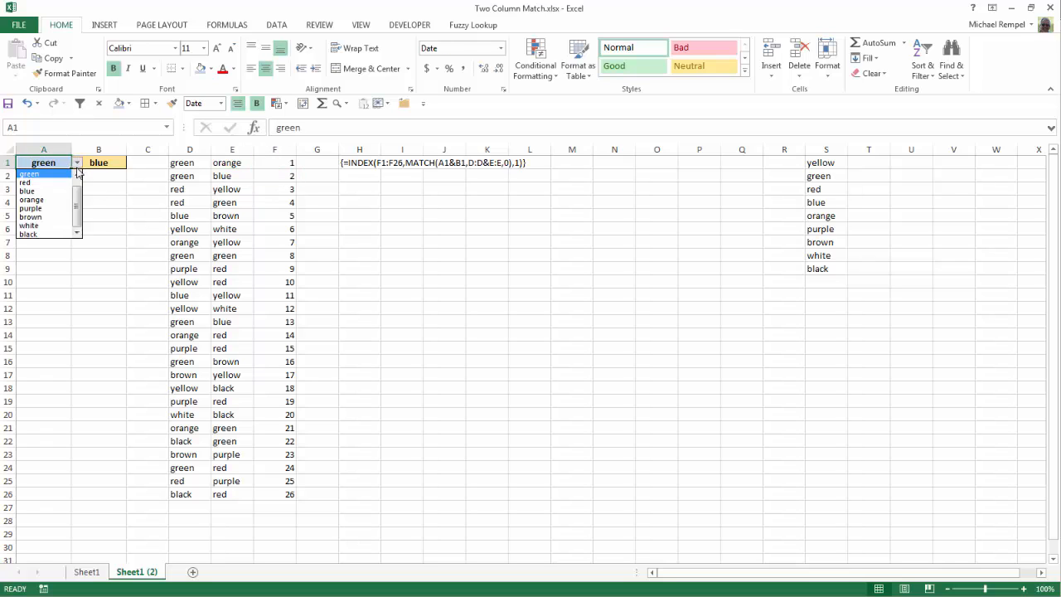
{"action": "left_click", "coordinate": [29, 225]}
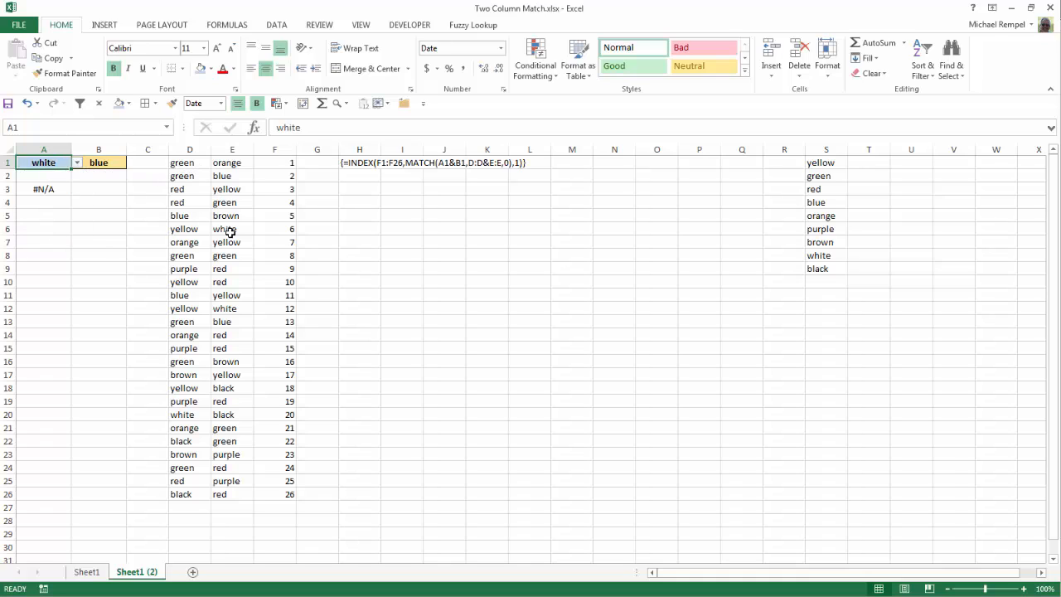
{"action": "mouse_move", "coordinate": [253, 202]}
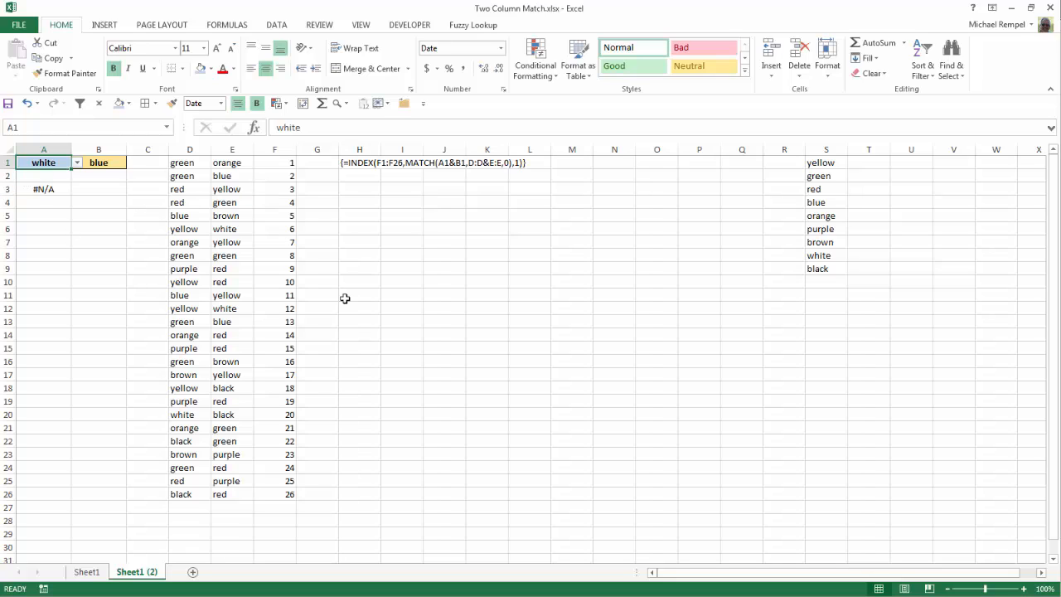
{"action": "mouse_move", "coordinate": [342, 253]}
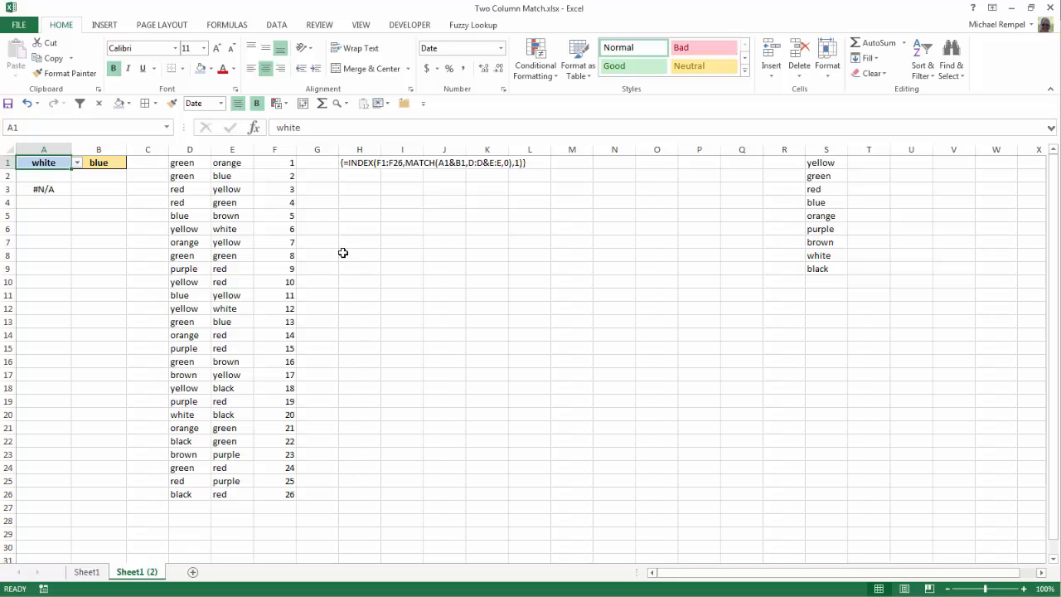
{"action": "mouse_move", "coordinate": [368, 171]}
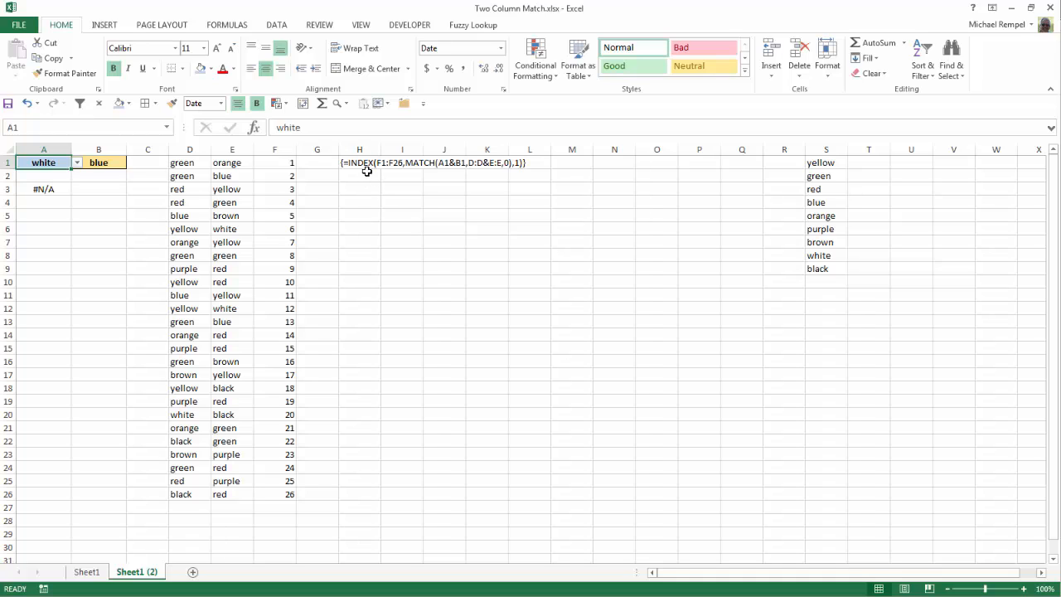
{"action": "mouse_move", "coordinate": [477, 202]}
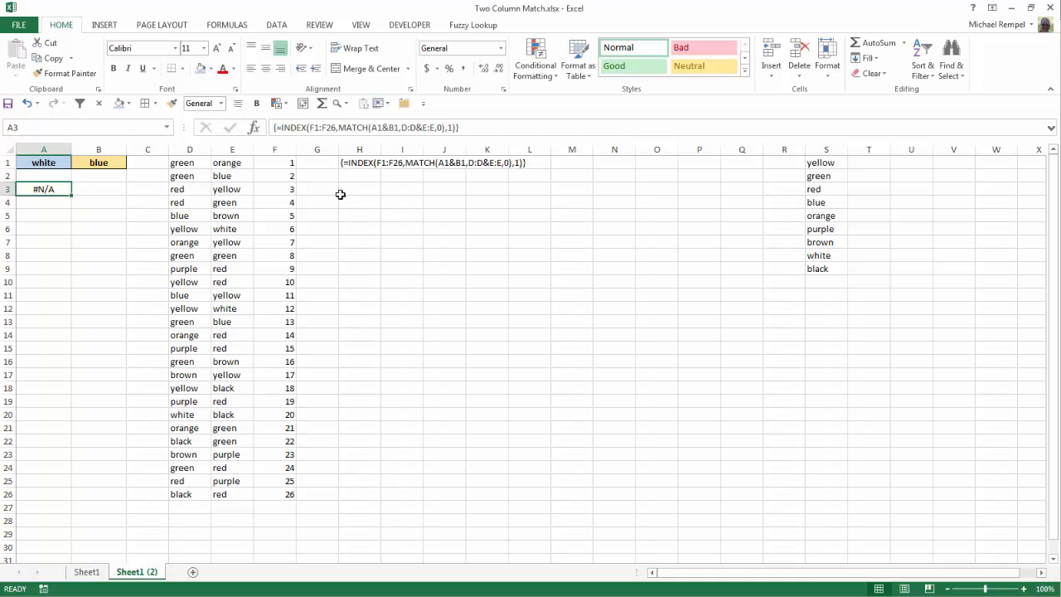
{"action": "mouse_move", "coordinate": [246, 244]}
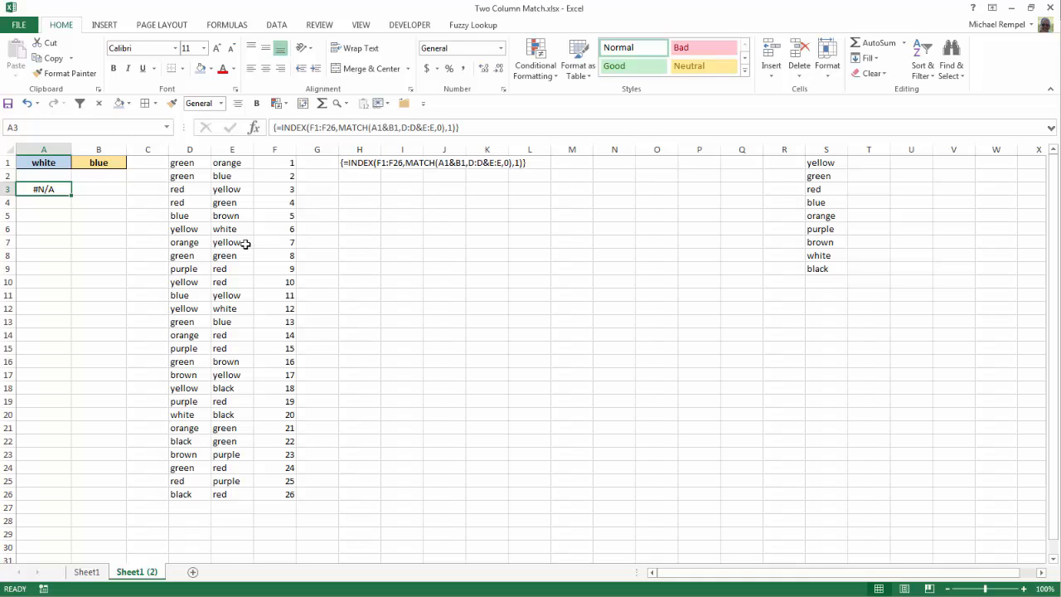
- In H3, begin =INDEX($F$1:$F$26, with MATCH( started as the row argument
{"action": "left_click", "coordinate": [359, 189]}
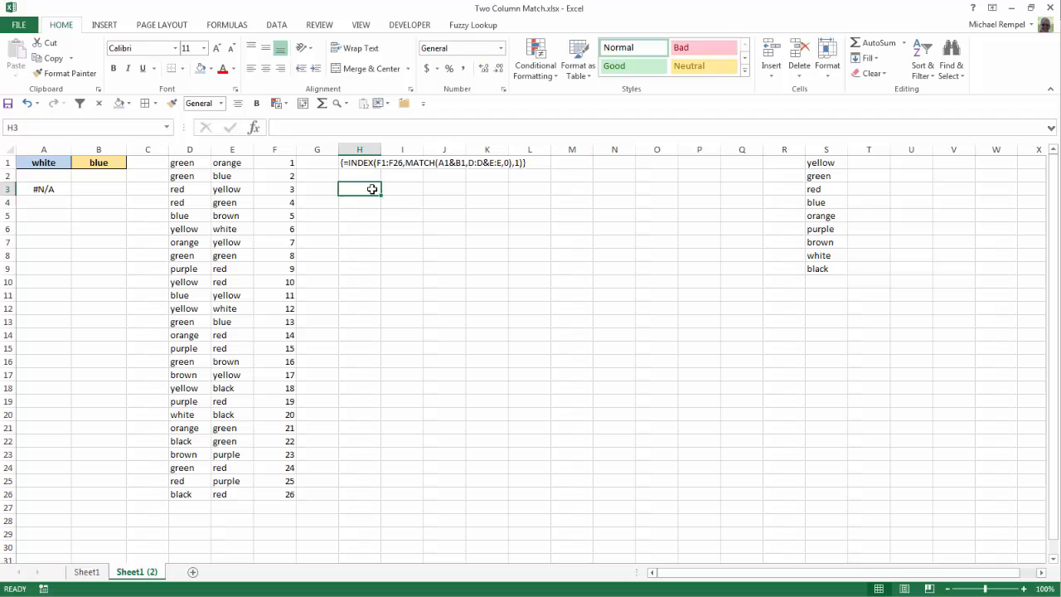
{"action": "mouse_move", "coordinate": [429, 264]}
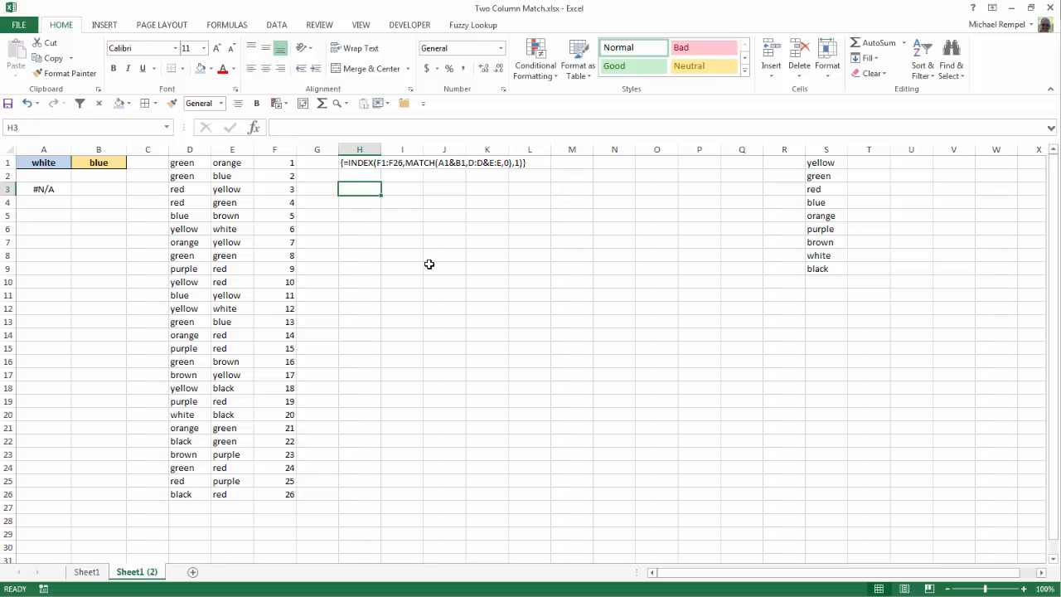
{"action": "type", "text": "="}
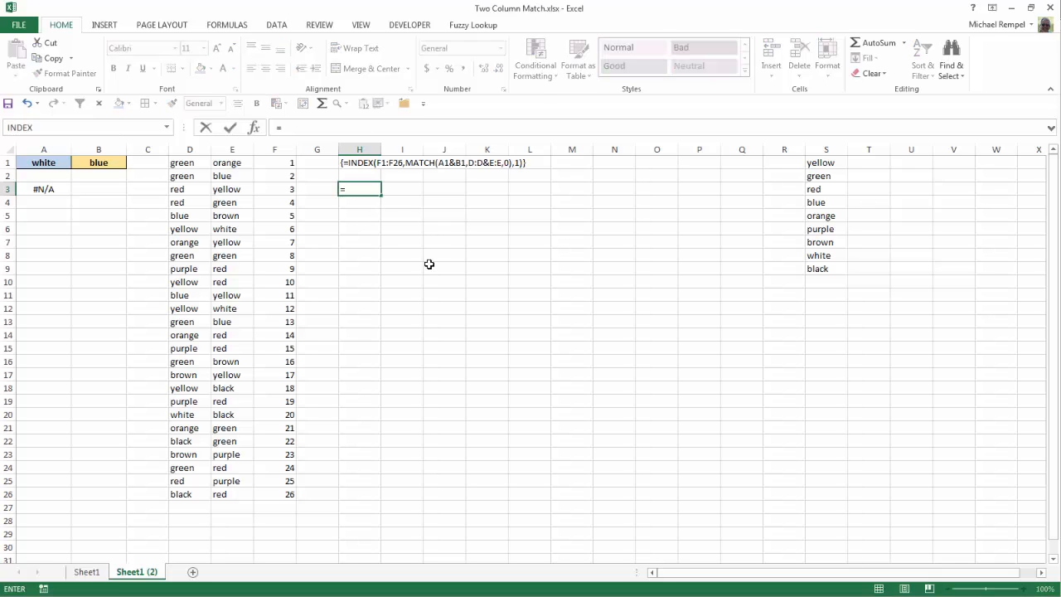
{"action": "type", "text": "ind"}
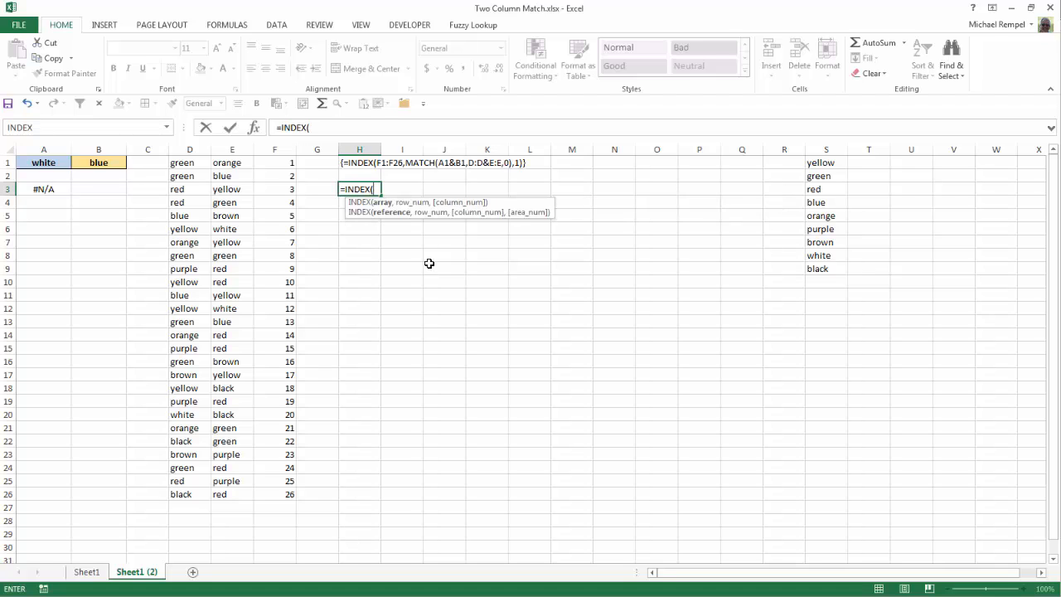
{"action": "mouse_move", "coordinate": [471, 185]}
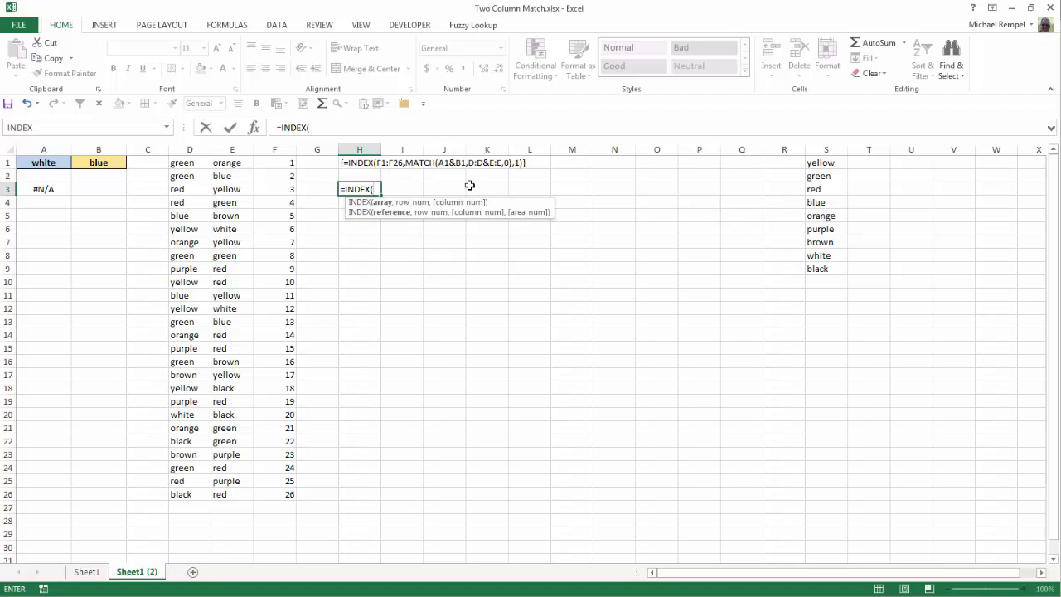
{"action": "mouse_move", "coordinate": [271, 149]}
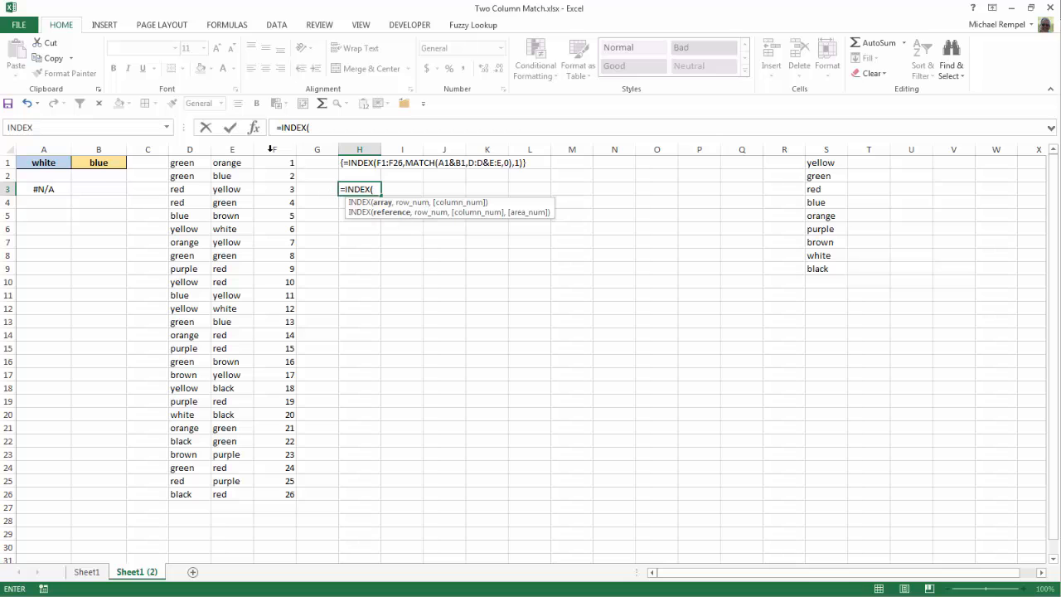
{"action": "left_click_drag", "start_coordinate": [274, 163], "coordinate": [274, 481]}
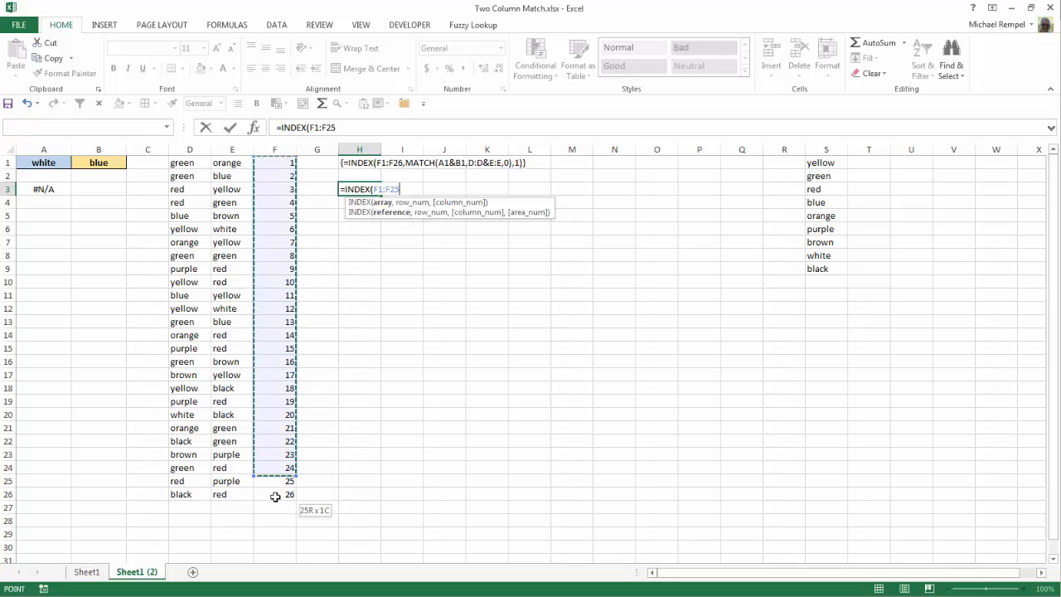
{"action": "left_click_drag", "start_coordinate": [274, 481], "coordinate": [275, 494]}
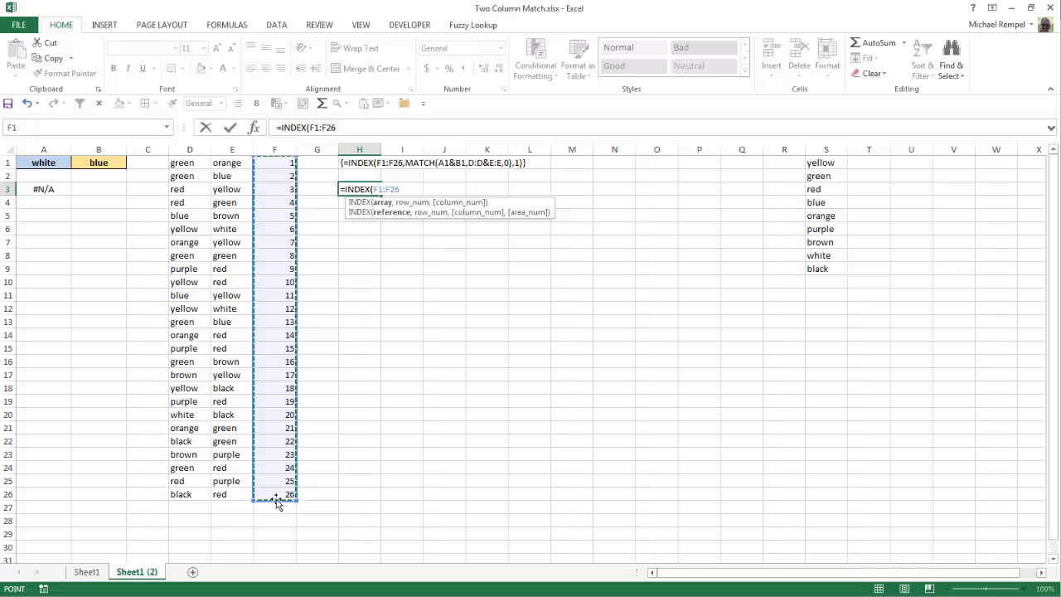
{"action": "key", "text": "F4"}
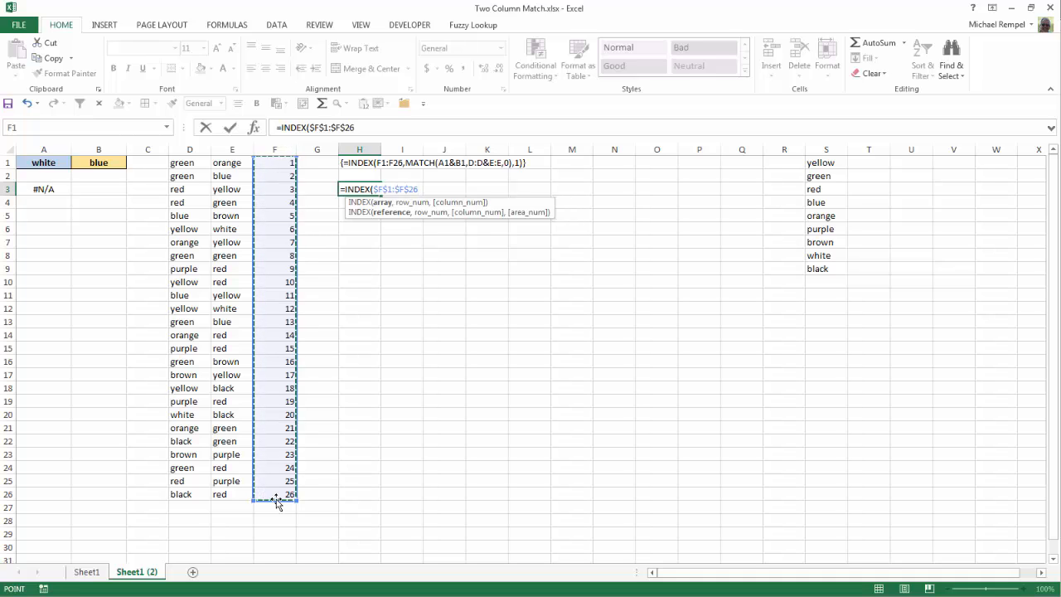
{"action": "type", "text": ","}
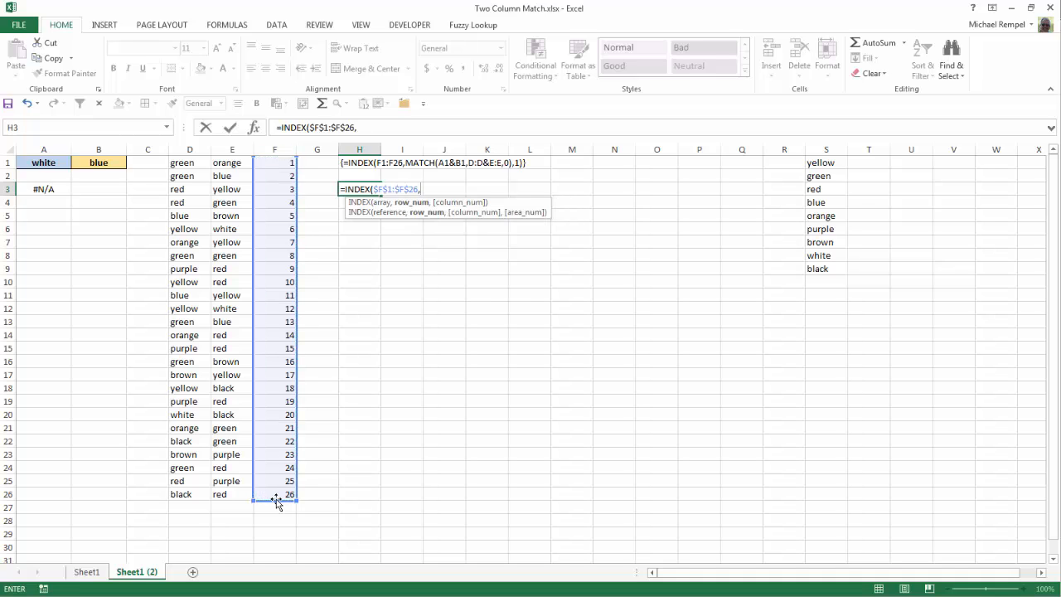
{"action": "type", "text": "match"}
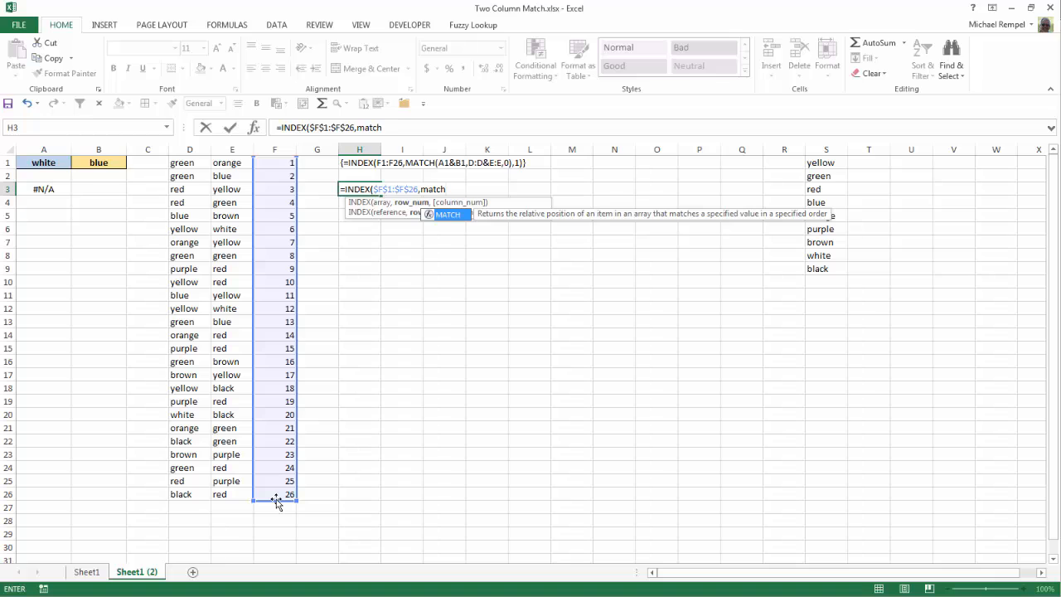
{"action": "type", "text": "("}
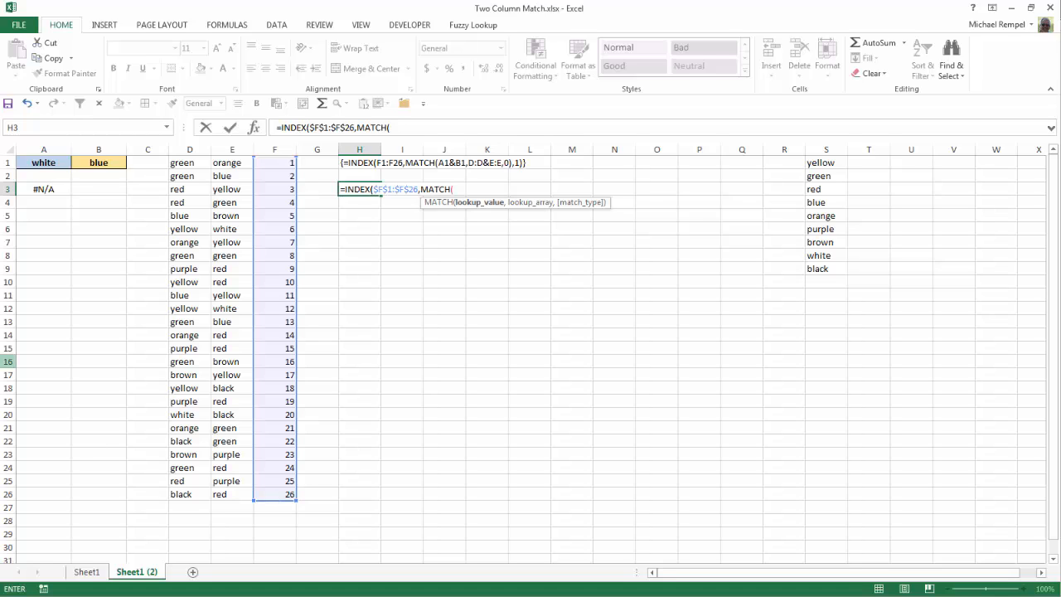
- Give MATCH lookup value A1&B1, lookup array D:D&E:E, and exact-match type 0
{"action": "left_click", "coordinate": [44, 163]}
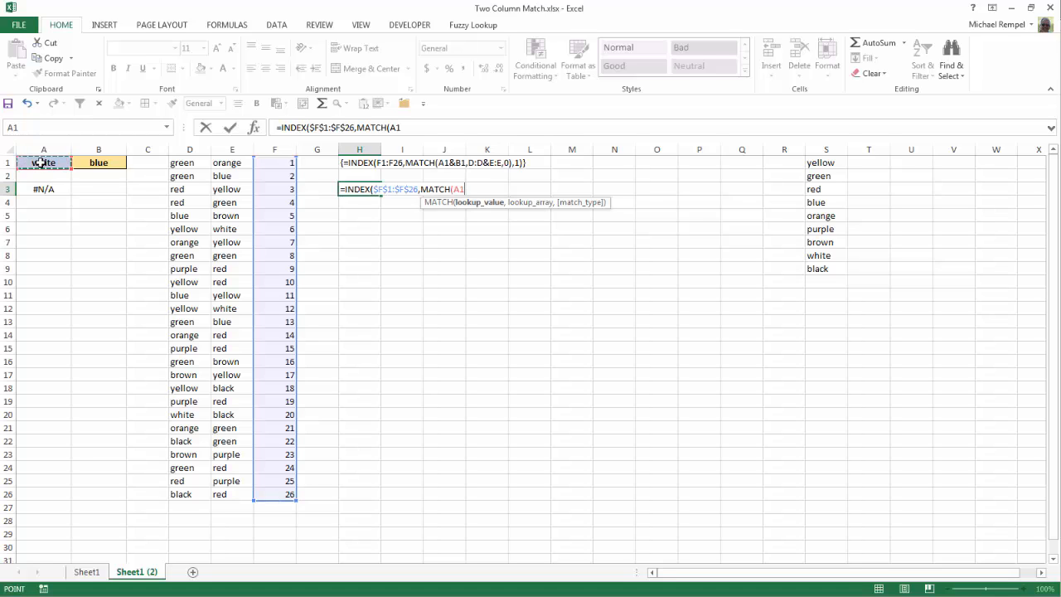
{"action": "type", "text": "&"}
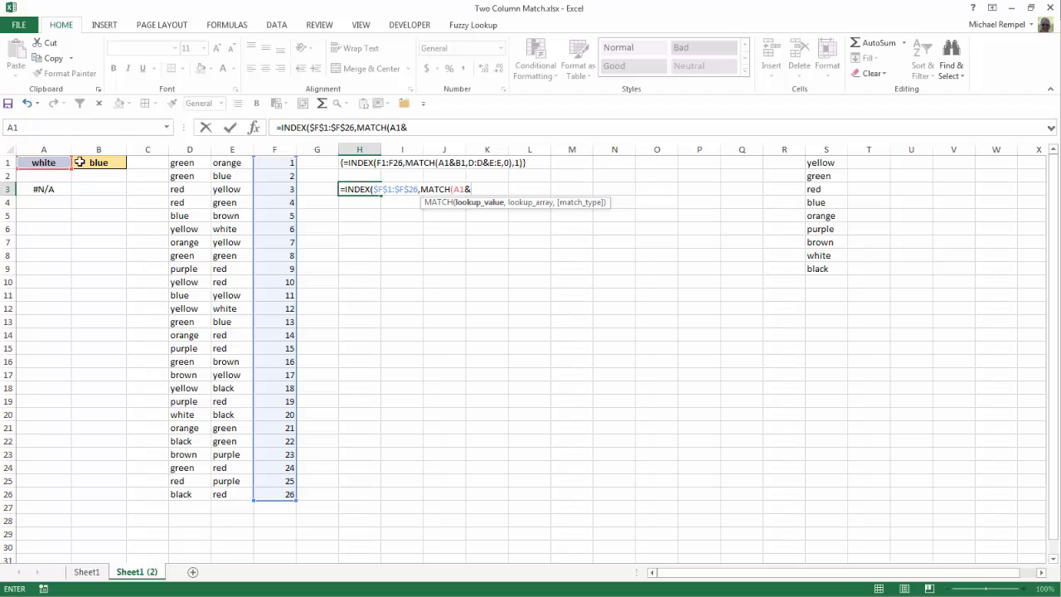
{"action": "left_click", "coordinate": [99, 162]}
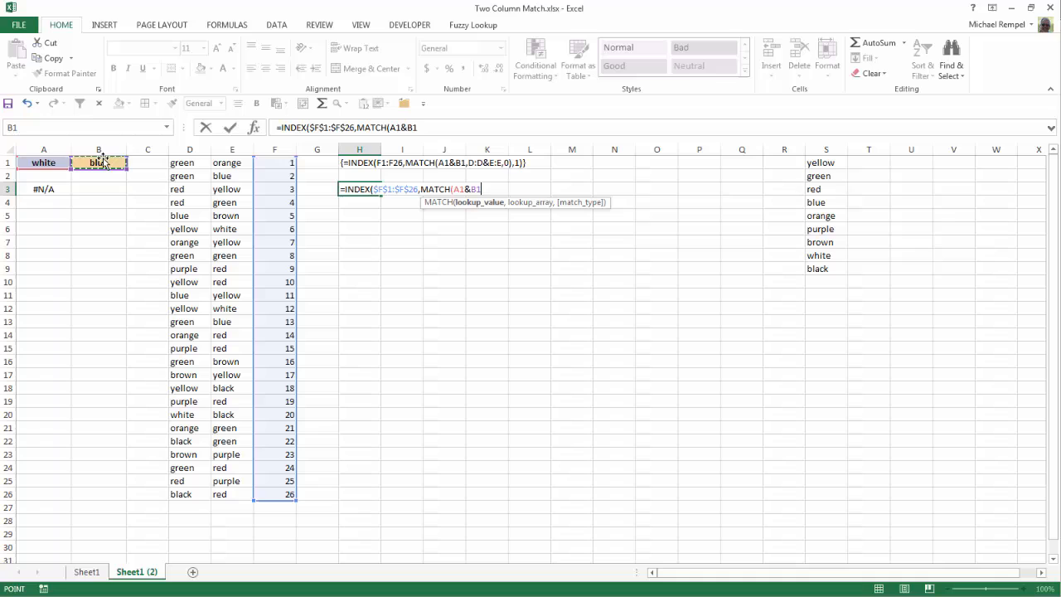
{"action": "type", "text": ","}
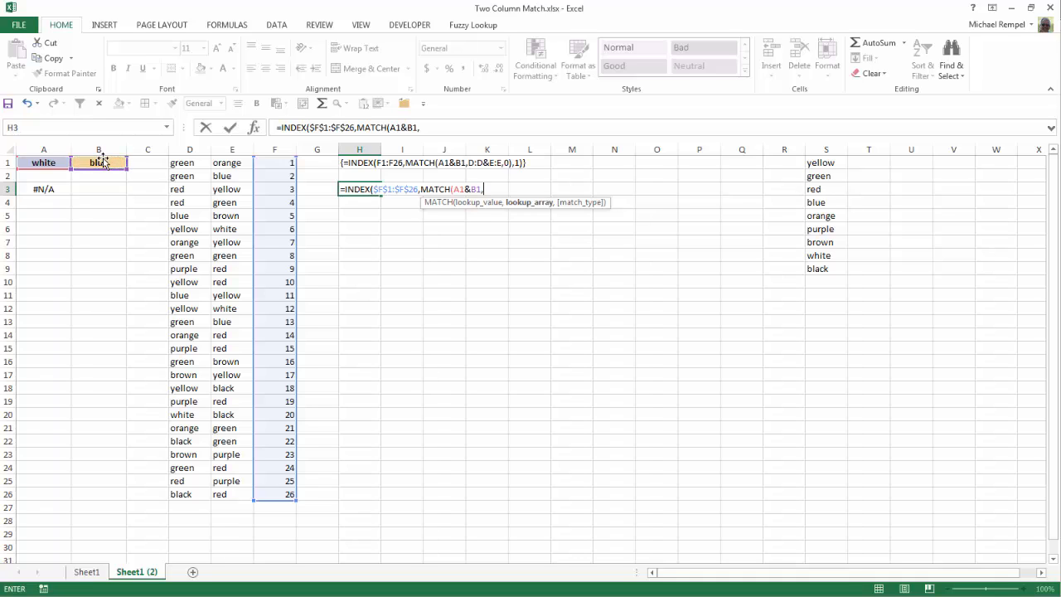
{"action": "left_click", "coordinate": [189, 149]}
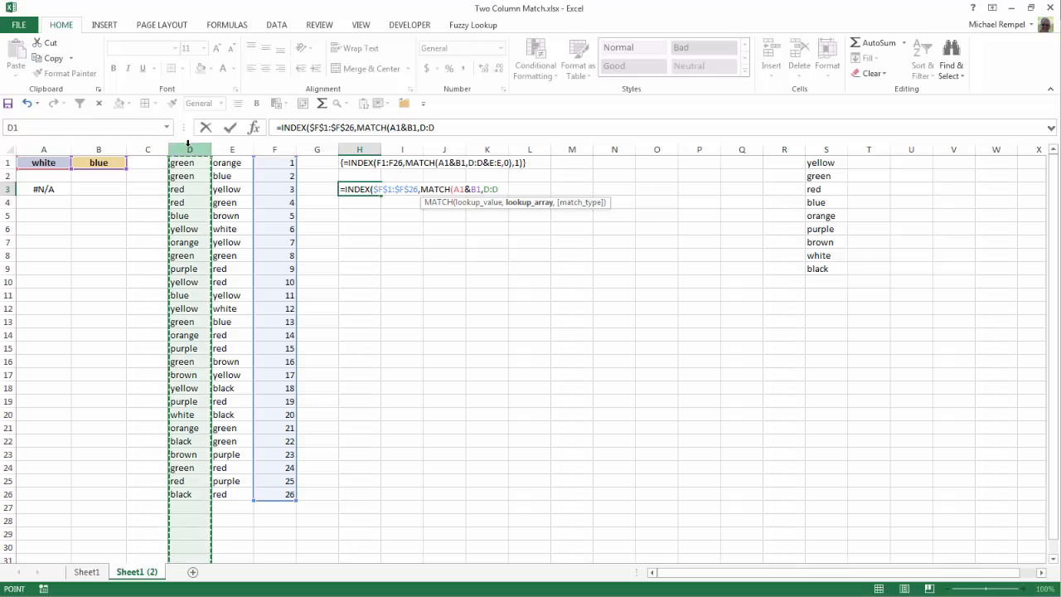
{"action": "type", "text": "&E:E"}
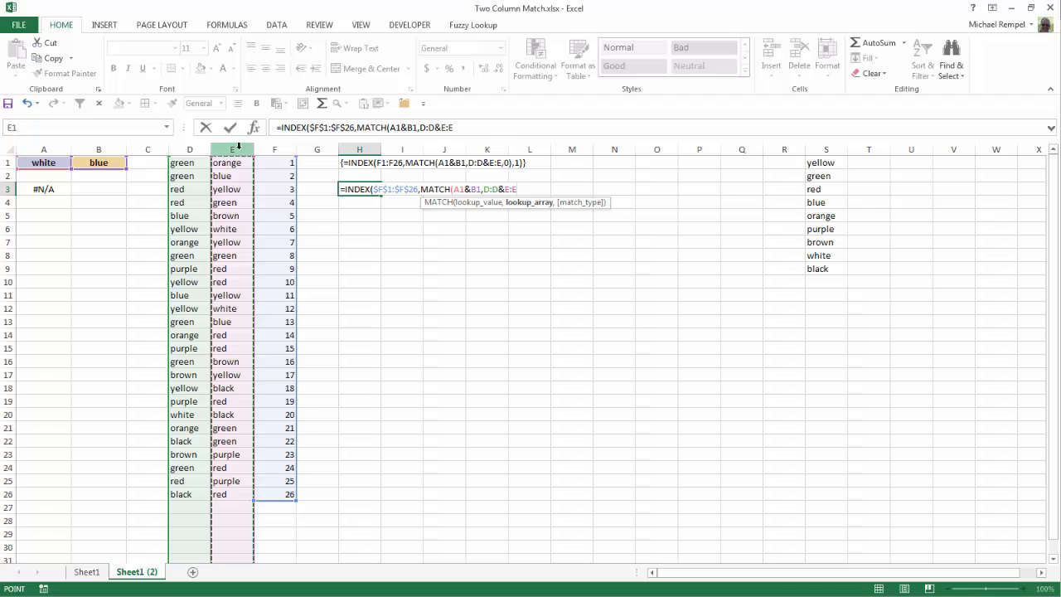
{"action": "type", "text": ","}
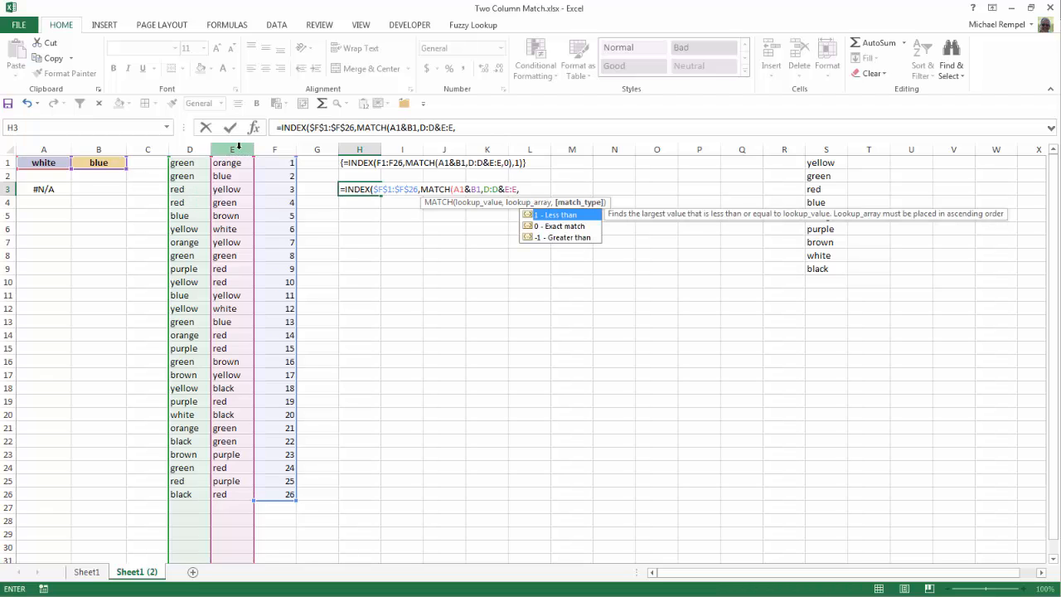
{"action": "type", "text": "0)"}
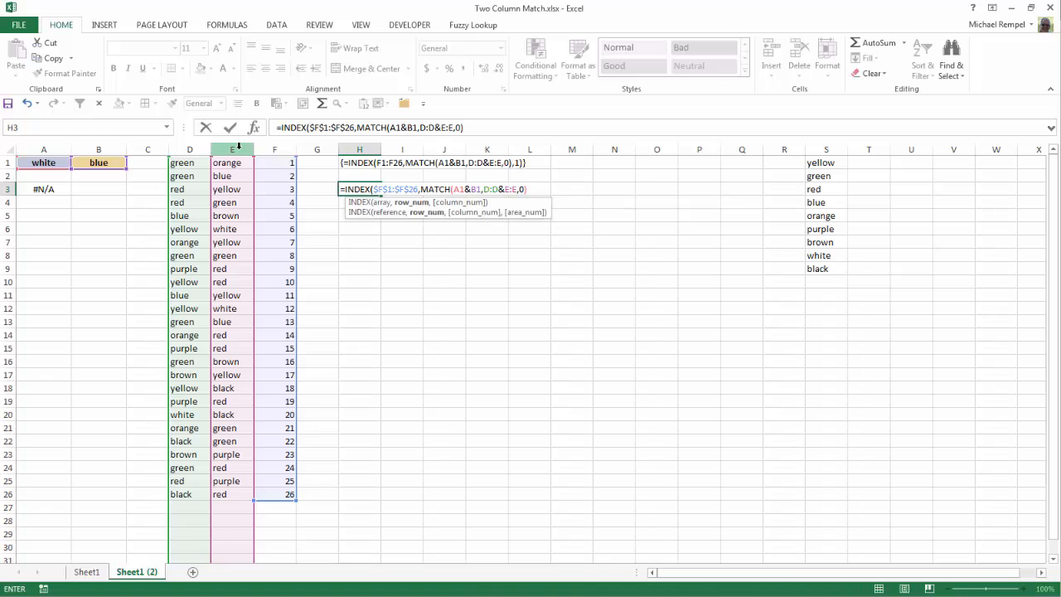
- Add column number 1 and close INDEX to complete the formula
{"action": "type", "text": ","}
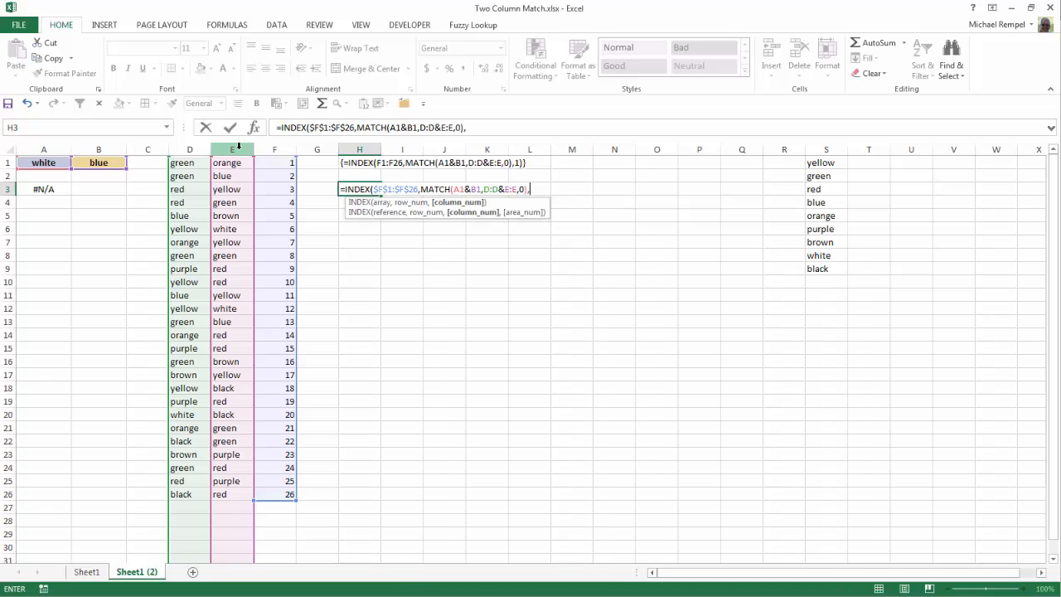
{"action": "type", "text": "1"}
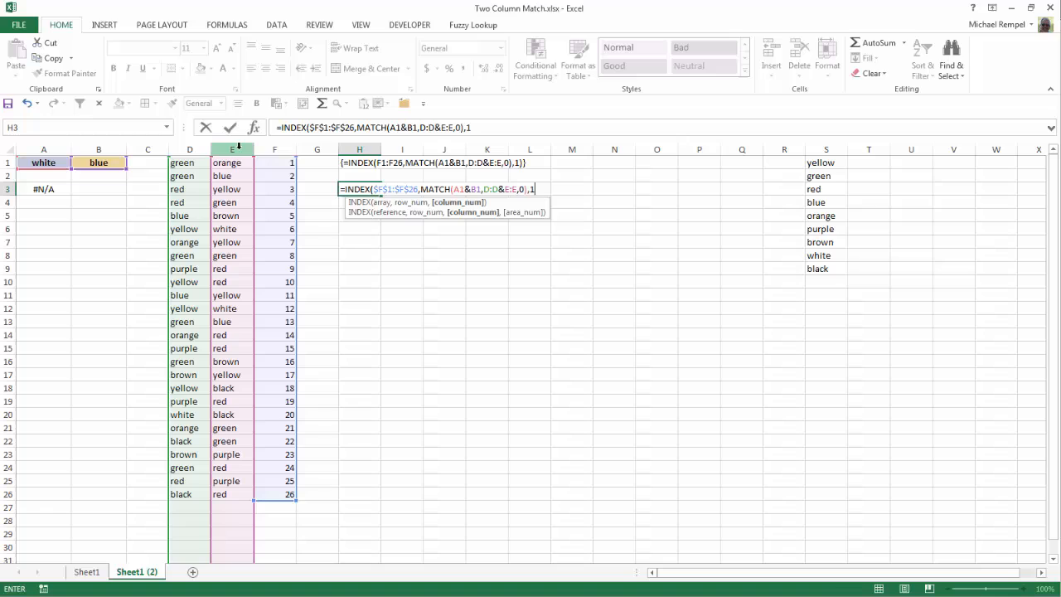
{"action": "type", "text": ")"}
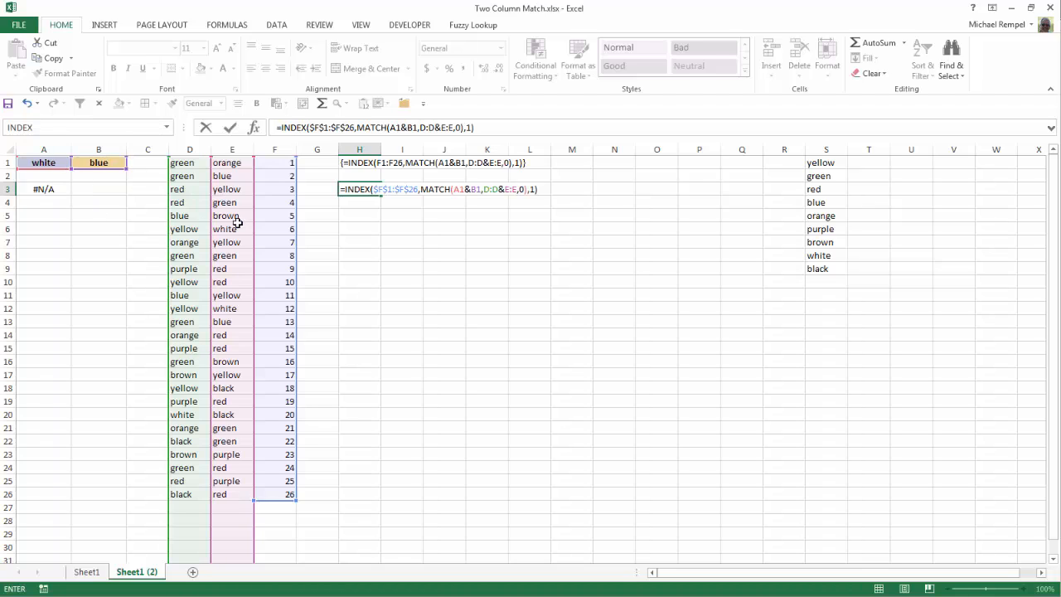
{"action": "mouse_move", "coordinate": [273, 236]}
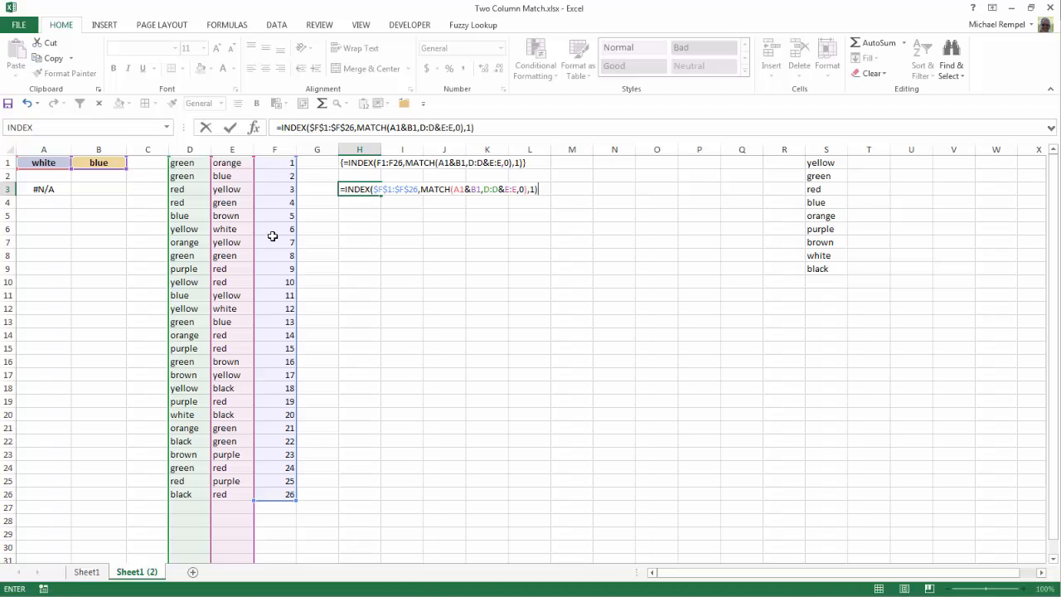
- Commit the H3 formula as an array formula with Ctrl+Shift+Enter
{"action": "key", "text": "ctrl+shift+enter"}
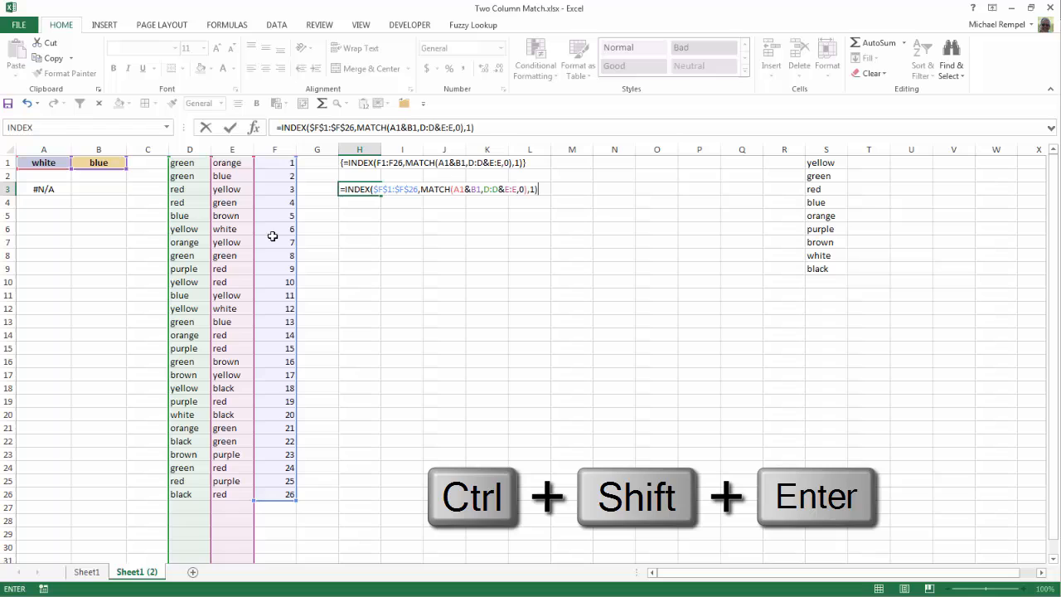
{"action": "key", "text": "ctrl+shift+enter"}
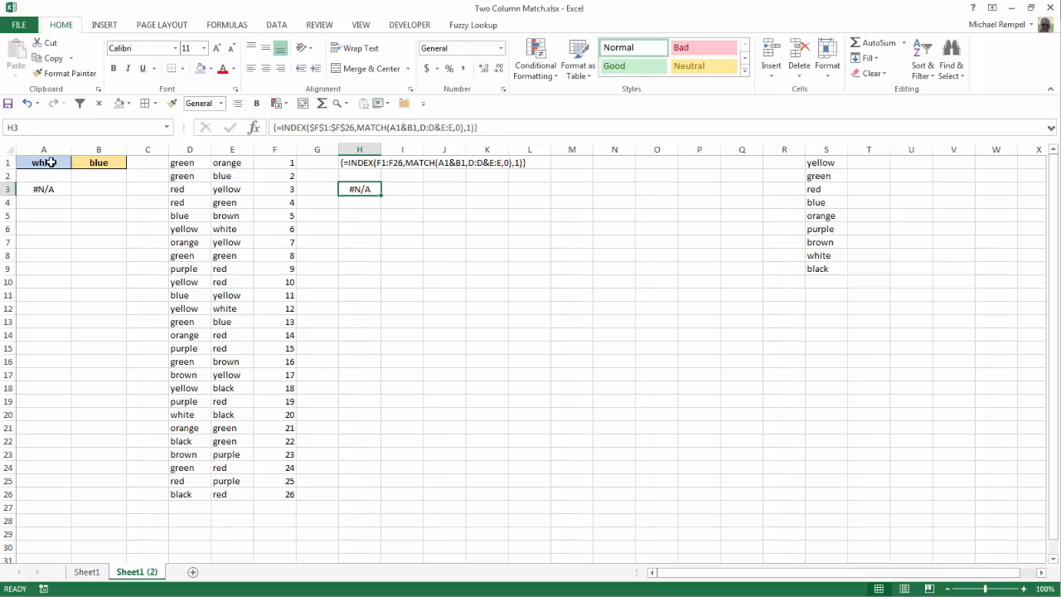
{"action": "left_click", "coordinate": [77, 162]}
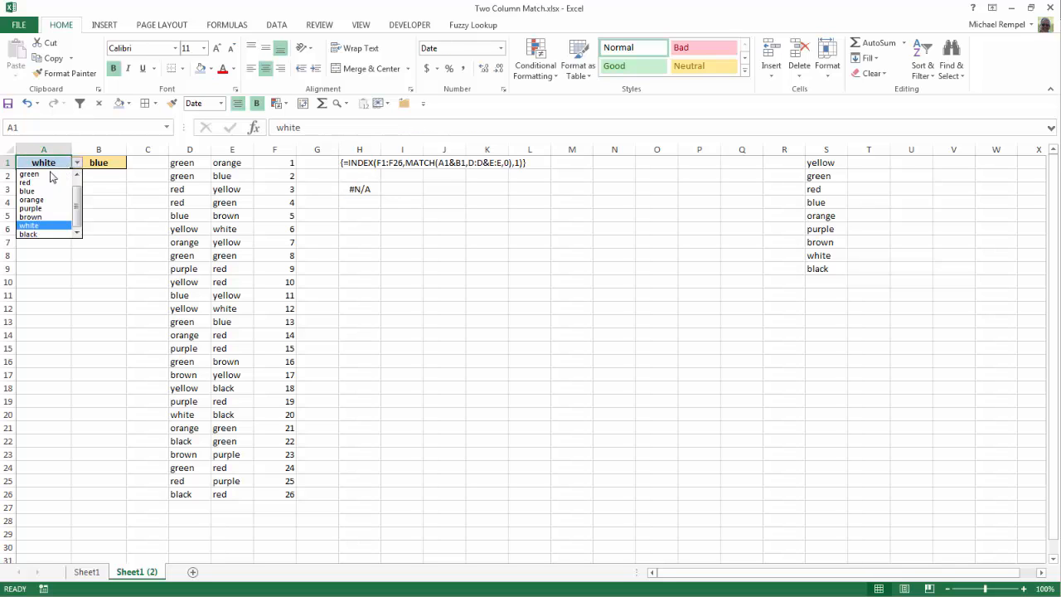
- Pick green for A1, then open B1's colour dropdown to pick green
{"action": "left_click", "coordinate": [28, 174]}
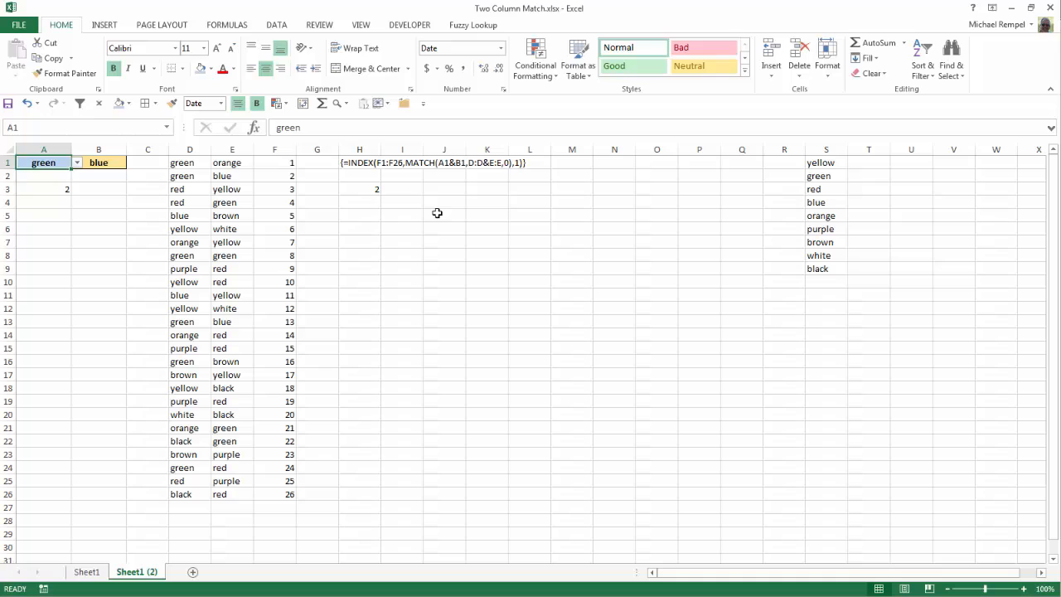
{"action": "mouse_move", "coordinate": [181, 178]}
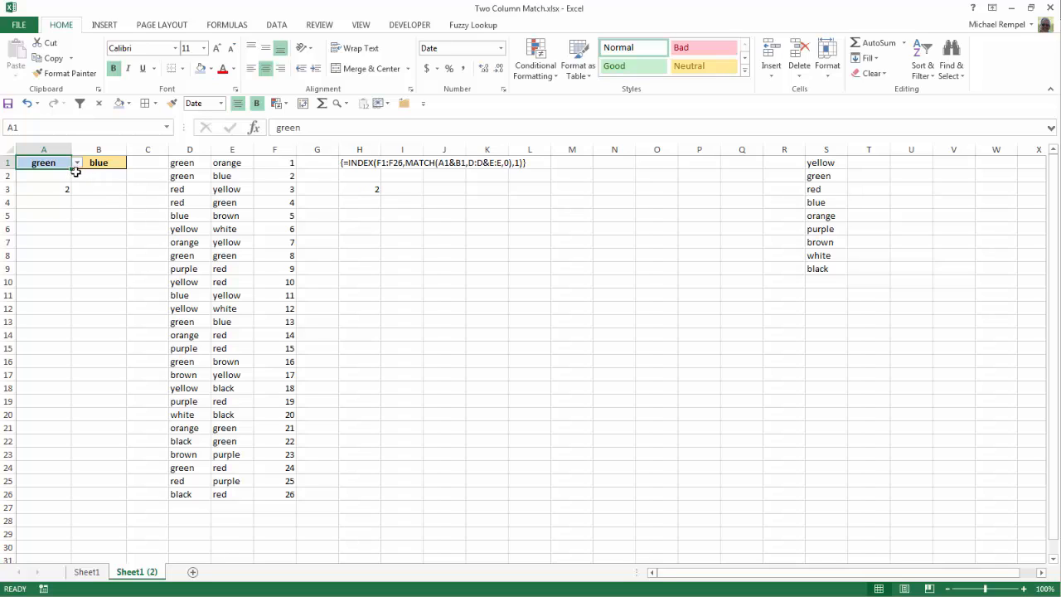
{"action": "left_click", "coordinate": [98, 162]}
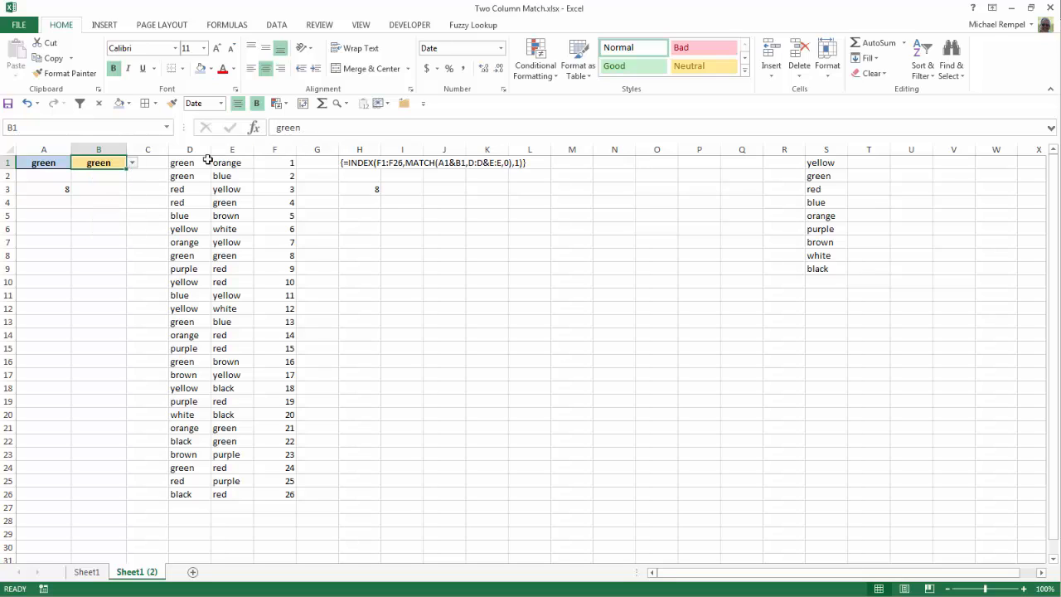
{"action": "mouse_move", "coordinate": [402, 193]}
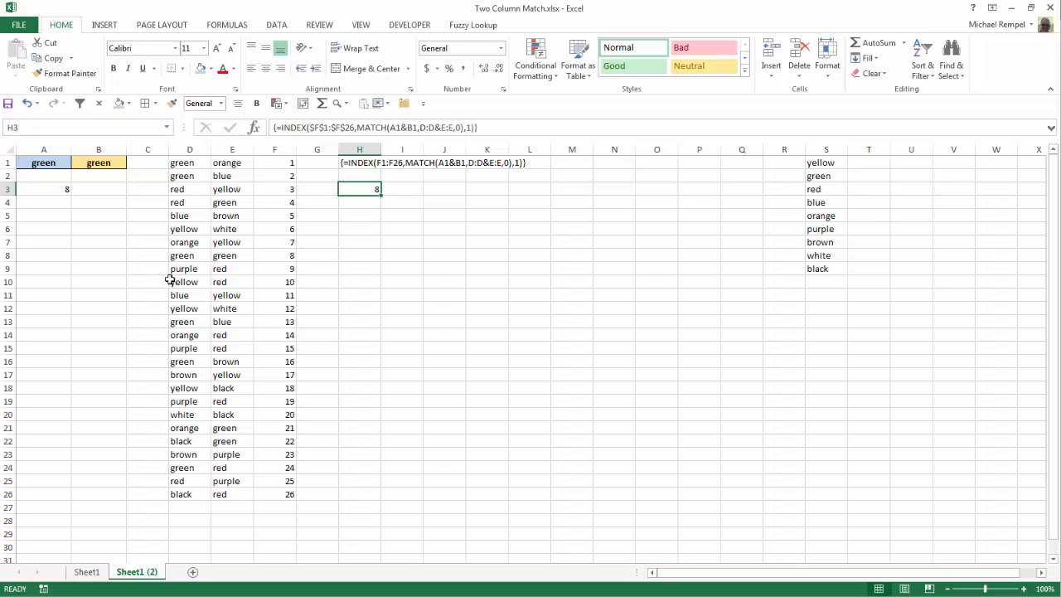
{"action": "mouse_move", "coordinate": [221, 255]}
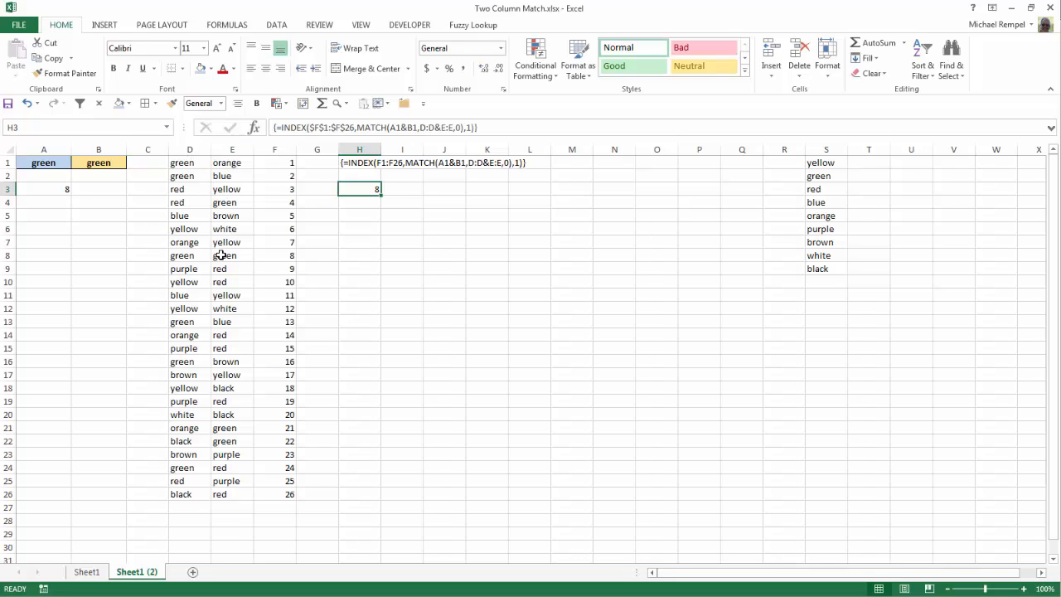
{"action": "mouse_move", "coordinate": [221, 216]}
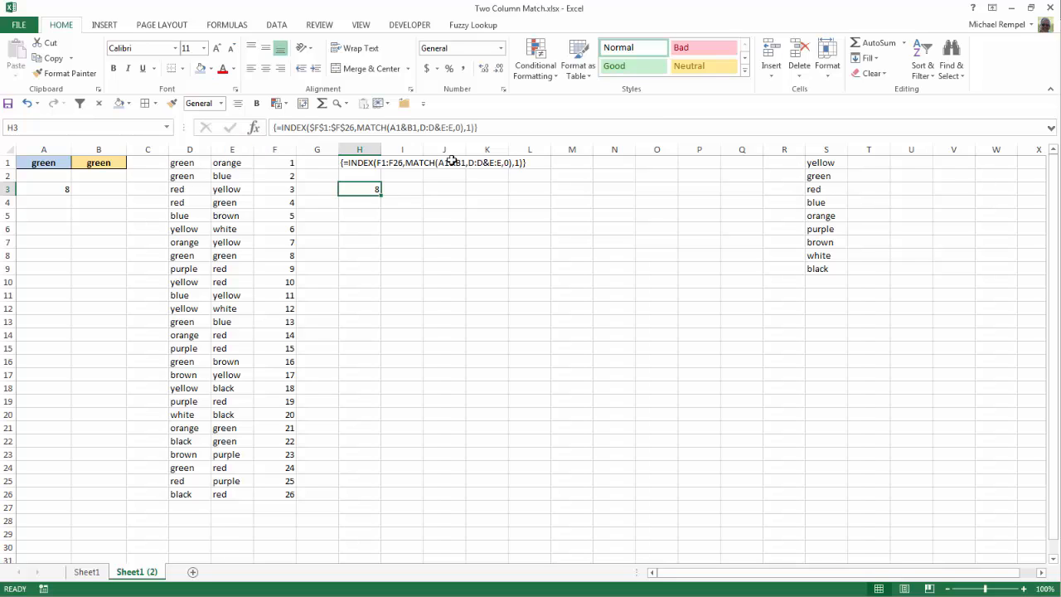
{"action": "mouse_move", "coordinate": [516, 129]}
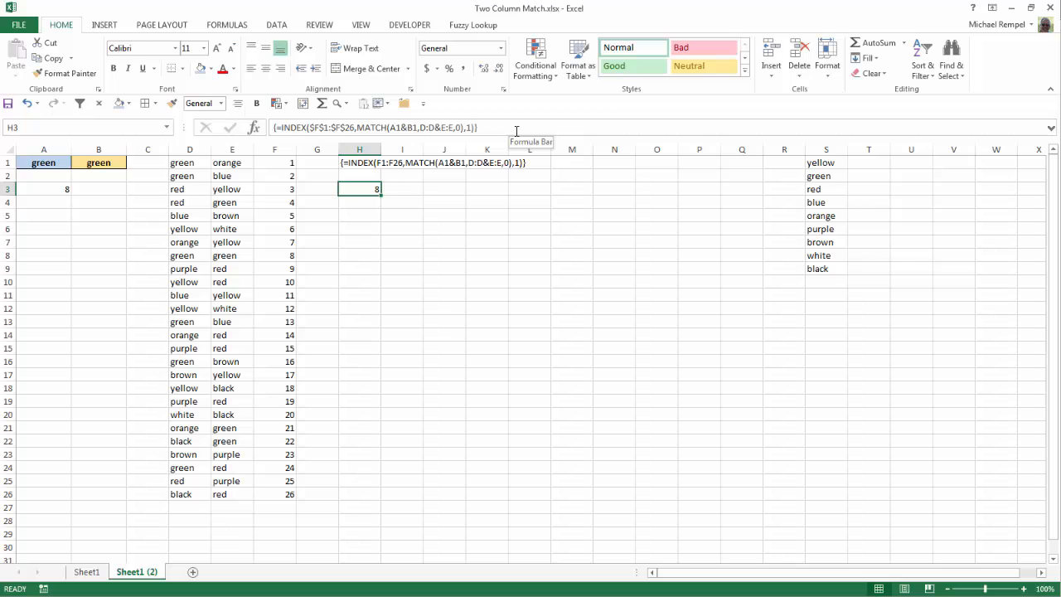